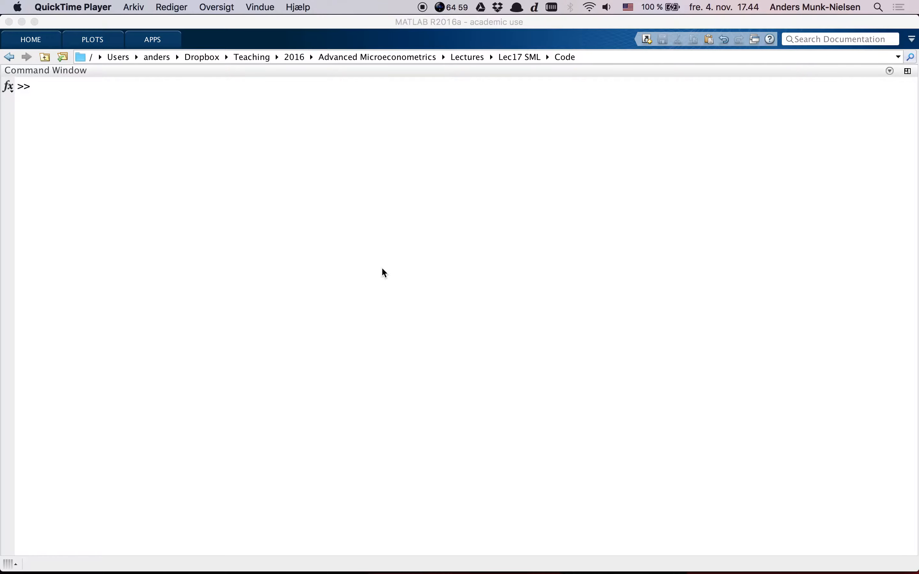
Step: Assign Y = randn(1000,1) and call histogram(Y) to plot the draws
text(e)
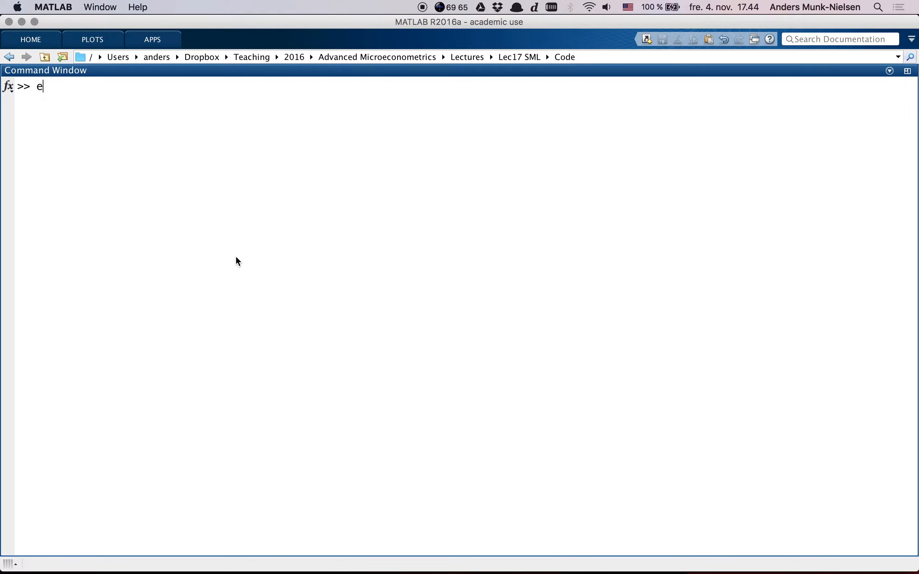
text(d)
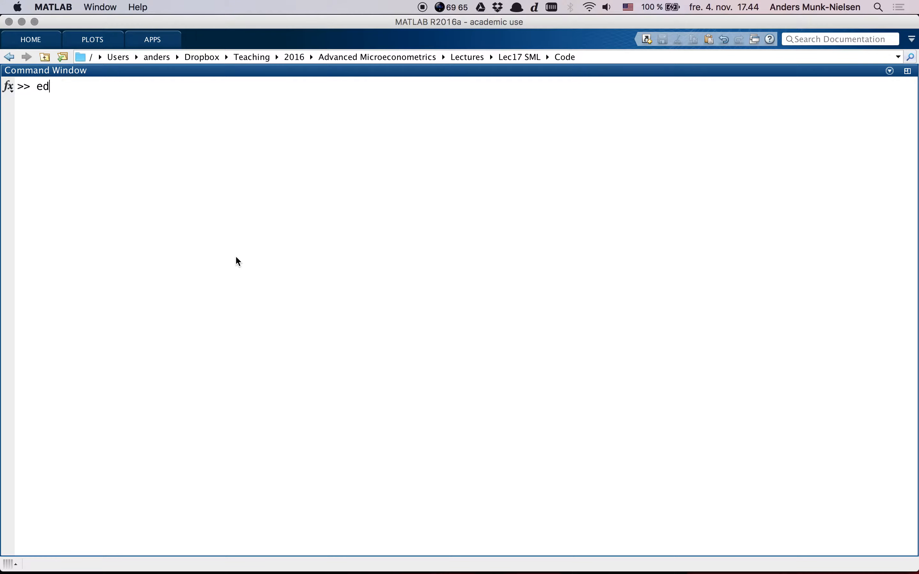
text(Y =)
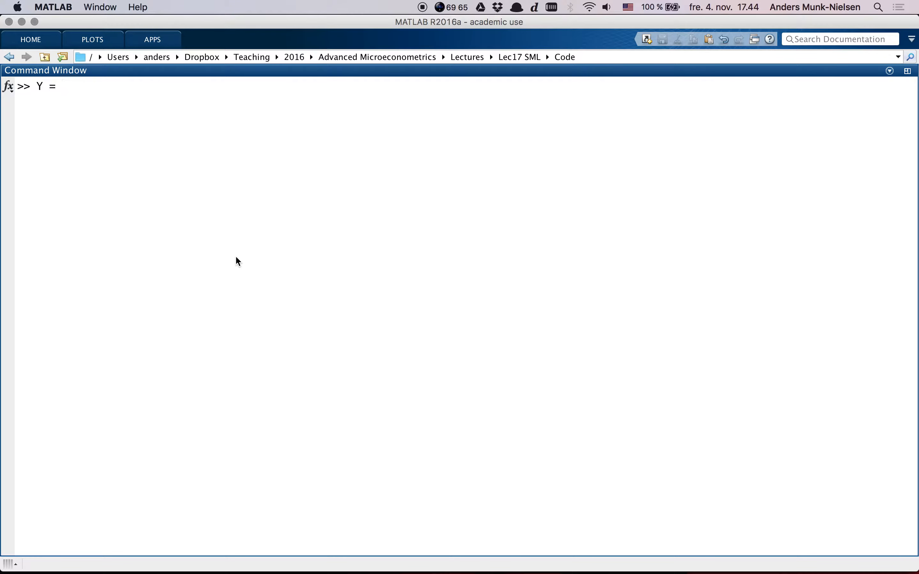
text(randn(1000)
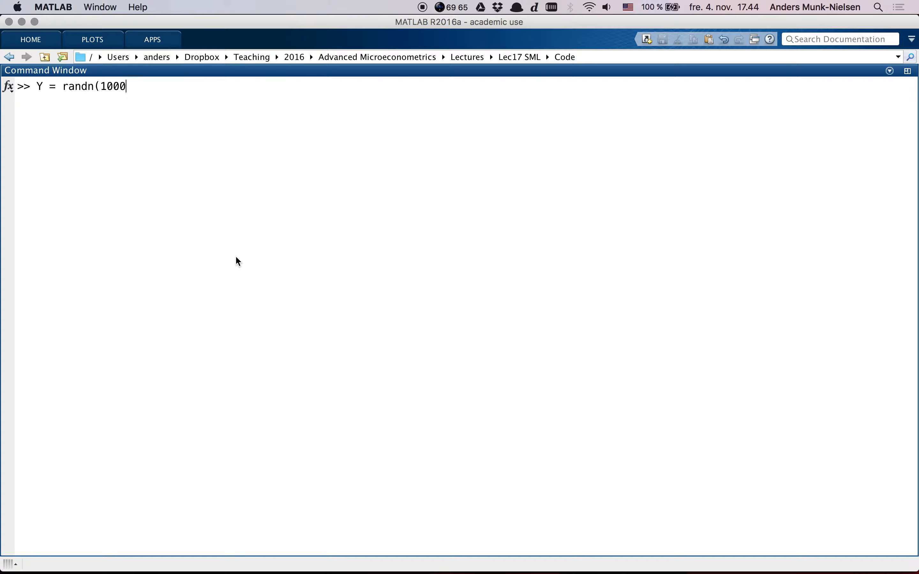
text(,1))
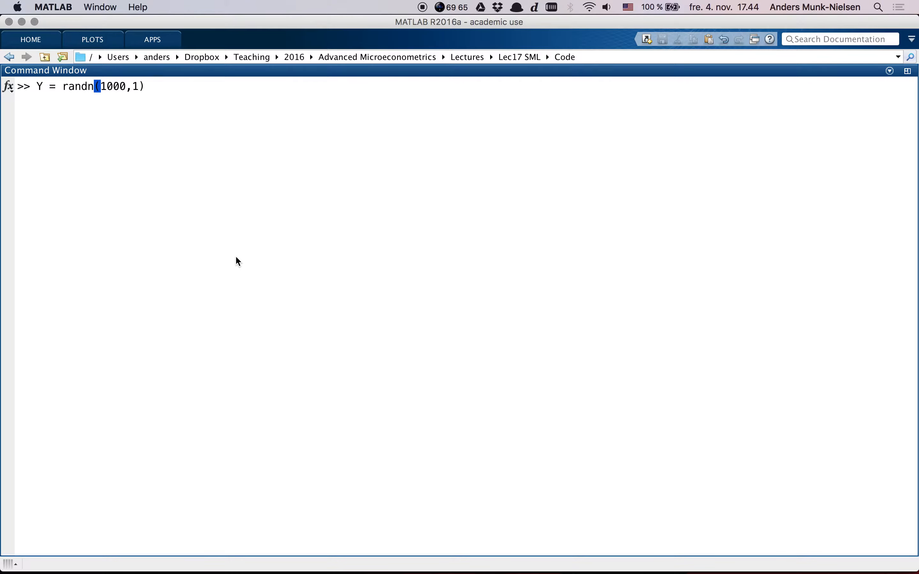
text(histogram(Y)
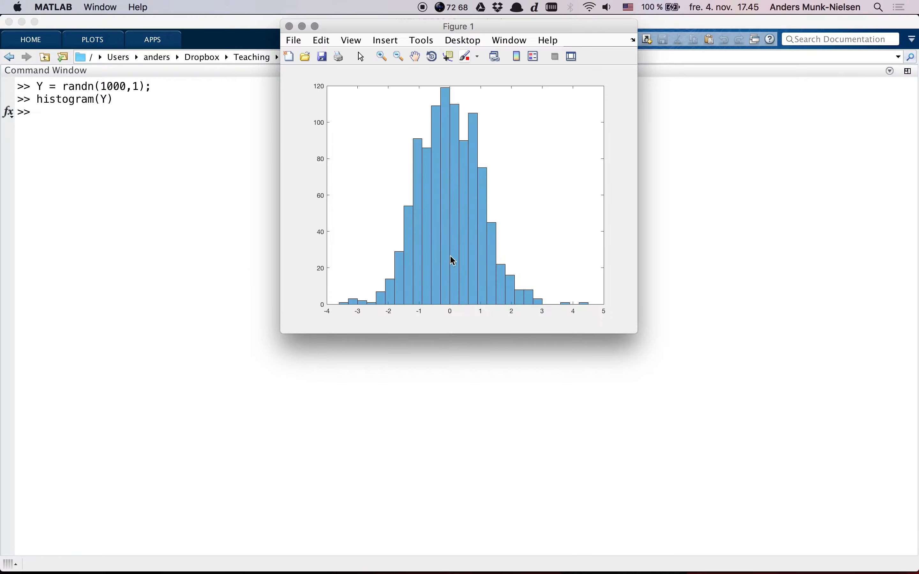
mouse_move(444, 148)
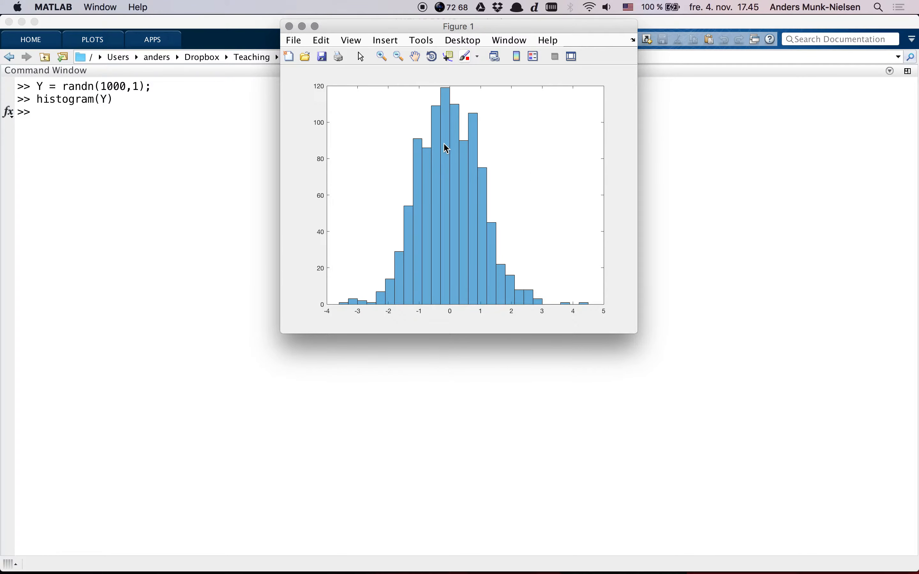
mouse_move(477, 282)
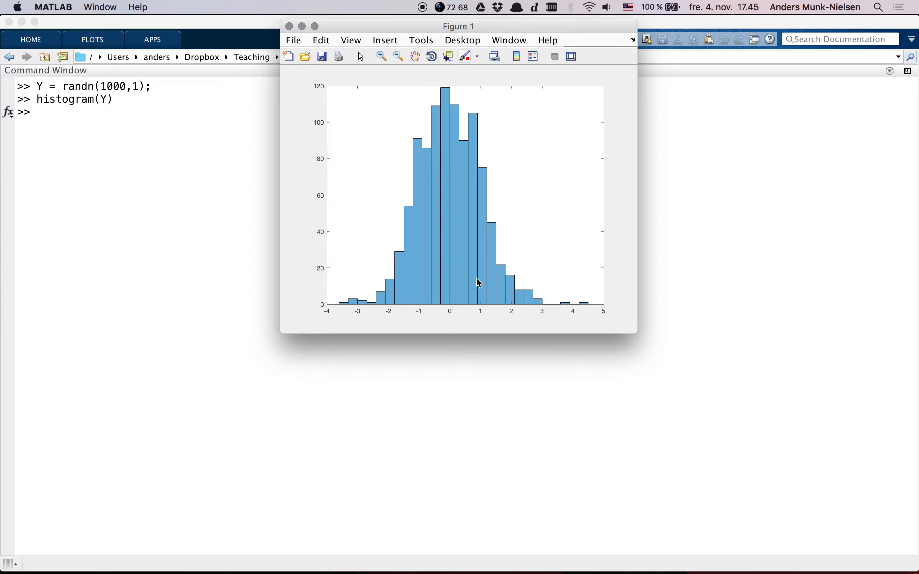
mouse_move(452, 88)
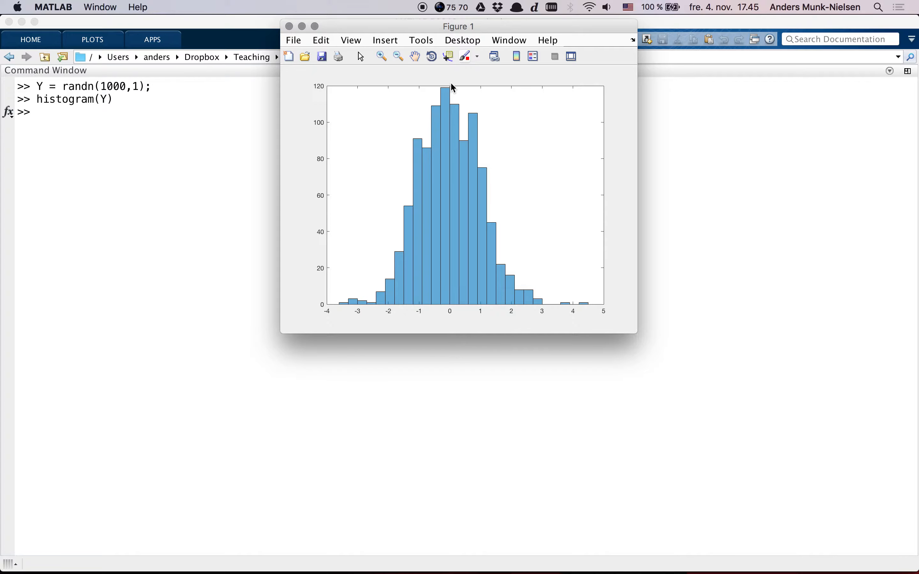
mouse_move(201, 57)
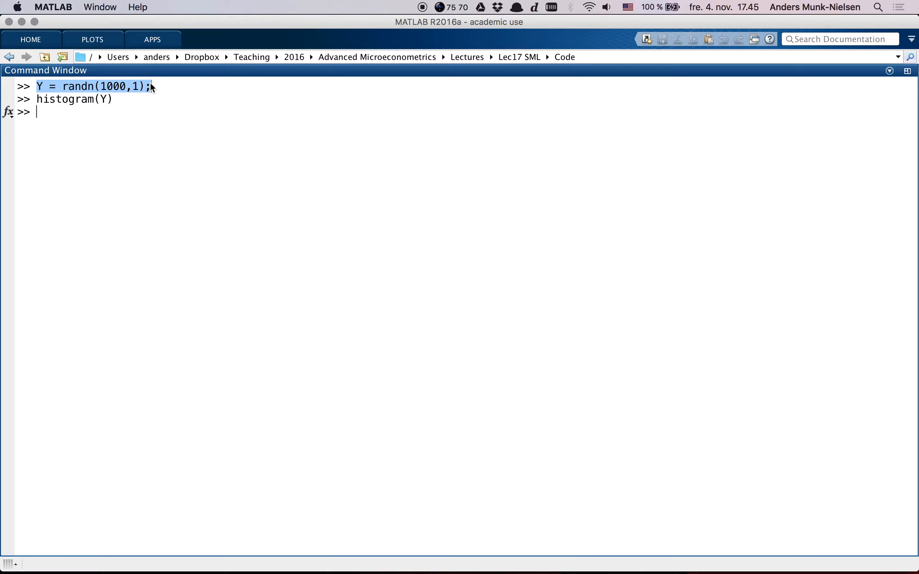
Step: Run mean(Y), returning -0.0147, then redraw Y with a million normals
click(155, 87)
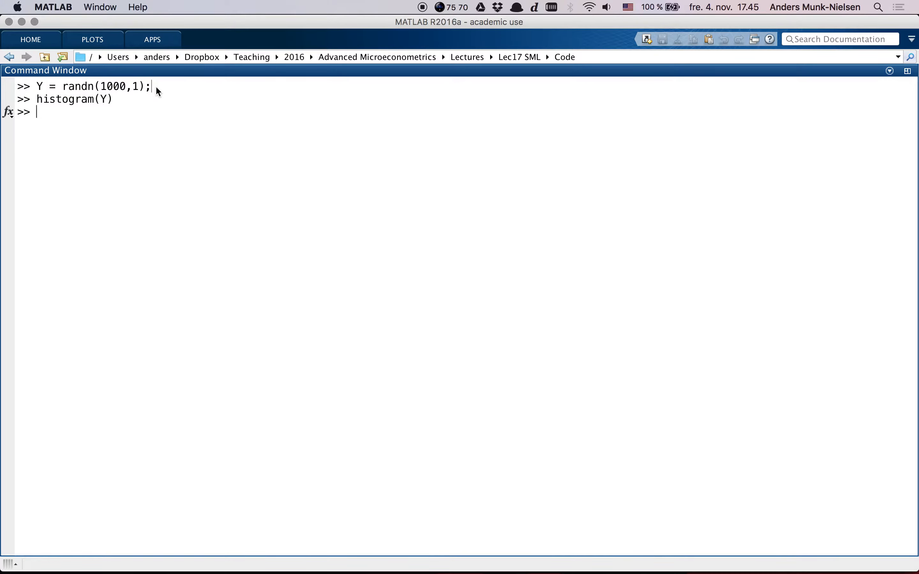
text(mean(Y))
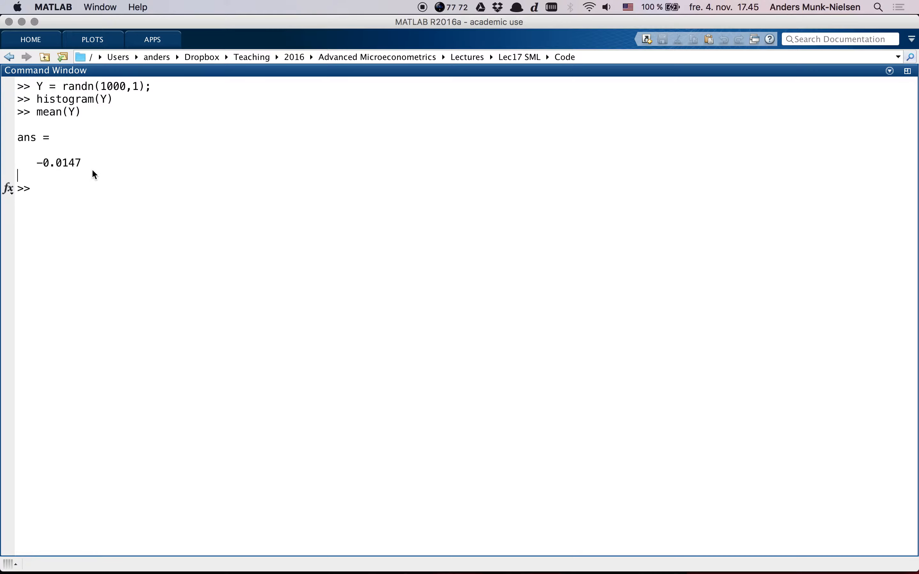
double_click(57, 162)
text(Y = randn(1000000,1);)
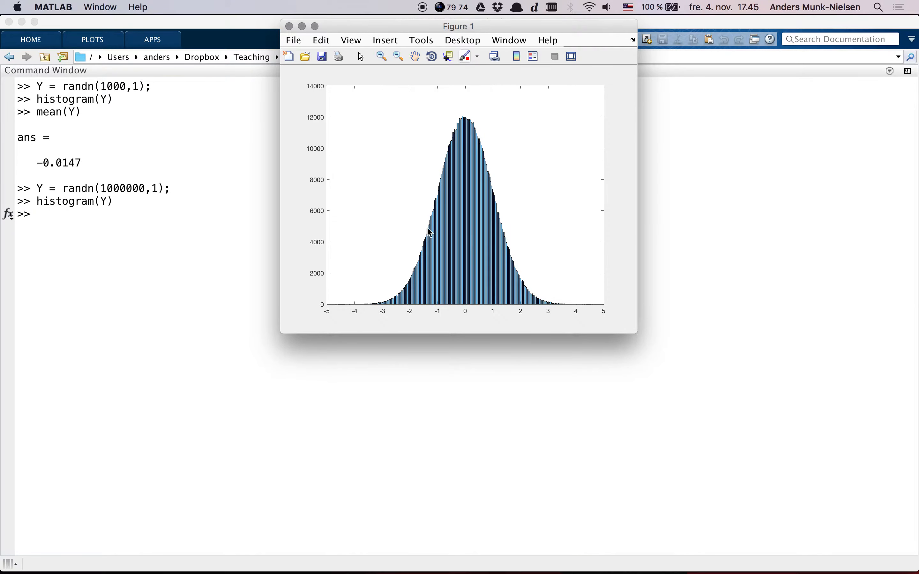
Step: Run mean(Y) on the million draws, getting 1.6010e-04, and begin an edit command
click(289, 26)
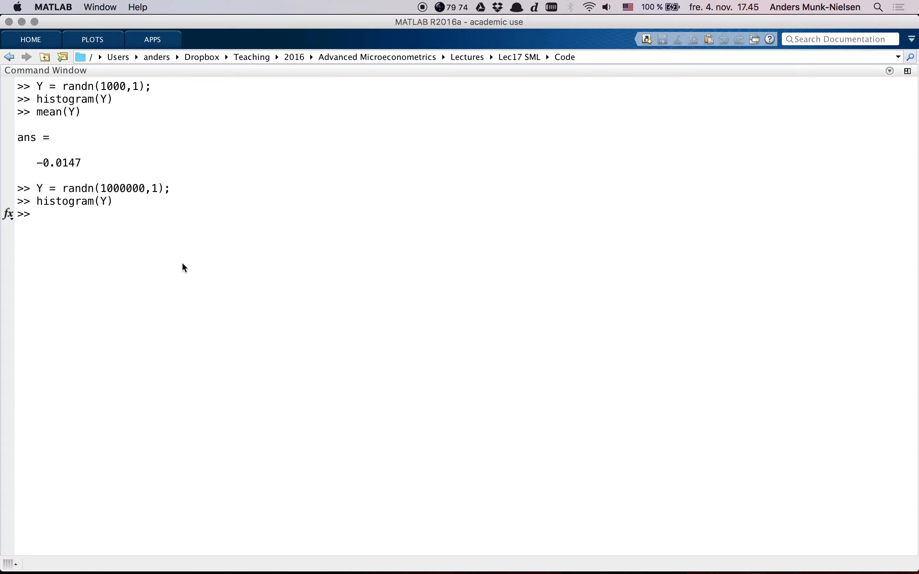
text(mean(Y))
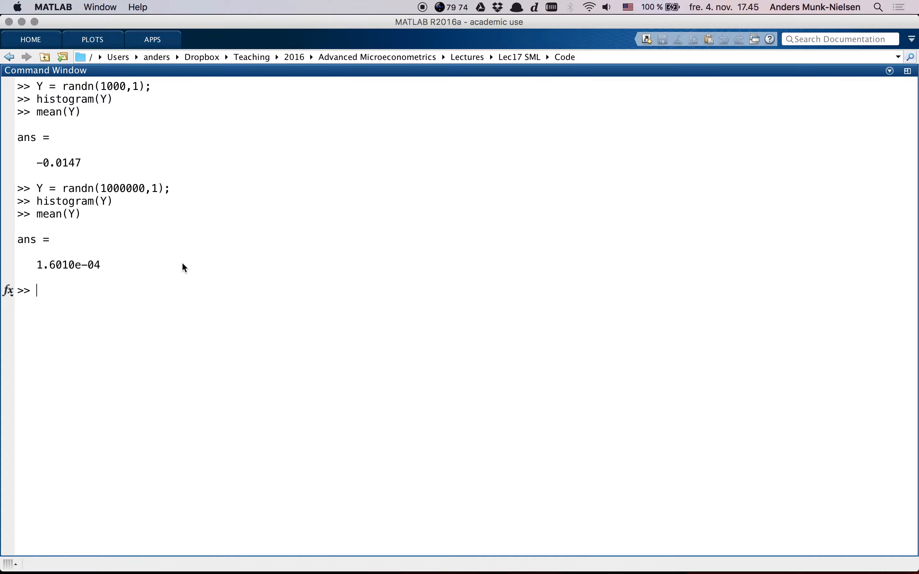
text(edit m)
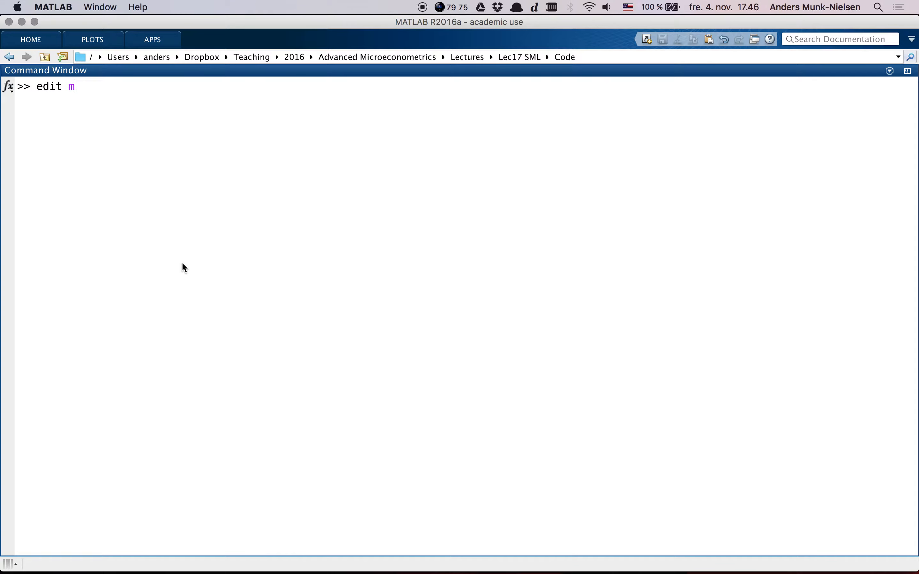
Step: Correct the command to edit lol.m for a new script
key(Backspace)
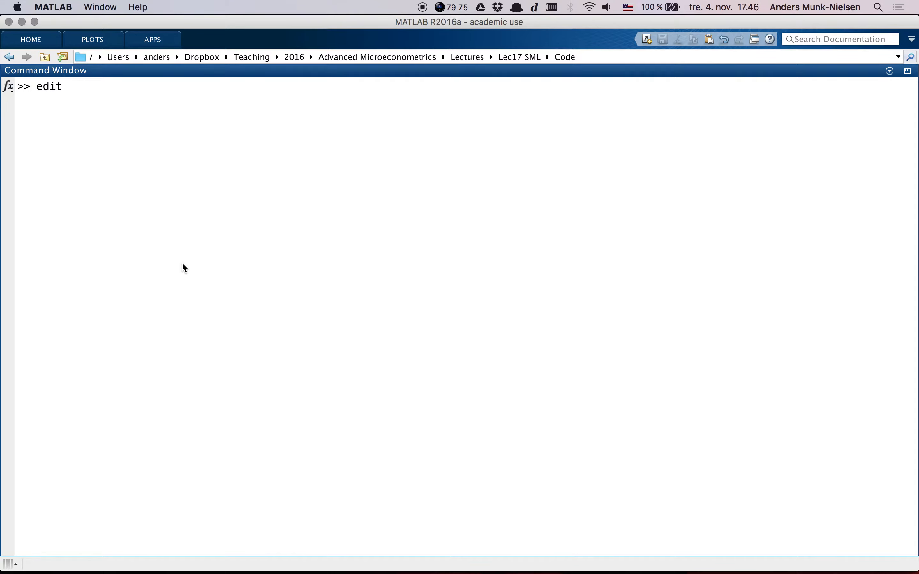
text(lol.m)
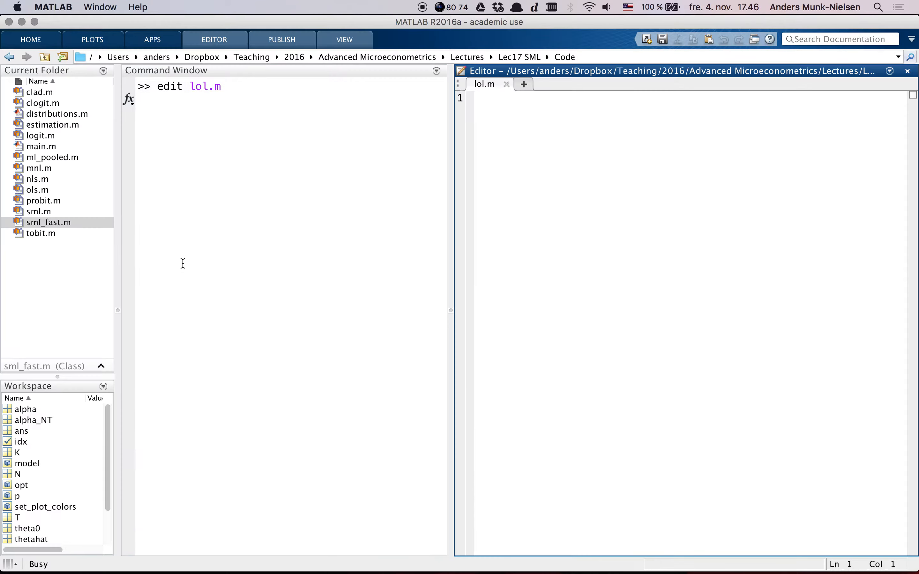
Step: Create lol.m and write the '%% Create some data' section title
key(enter)
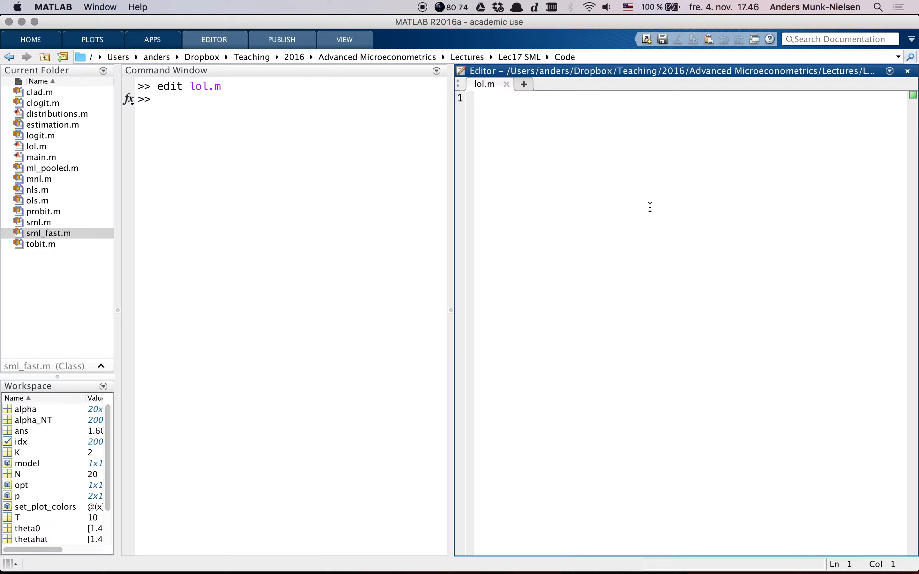
text(%% C)
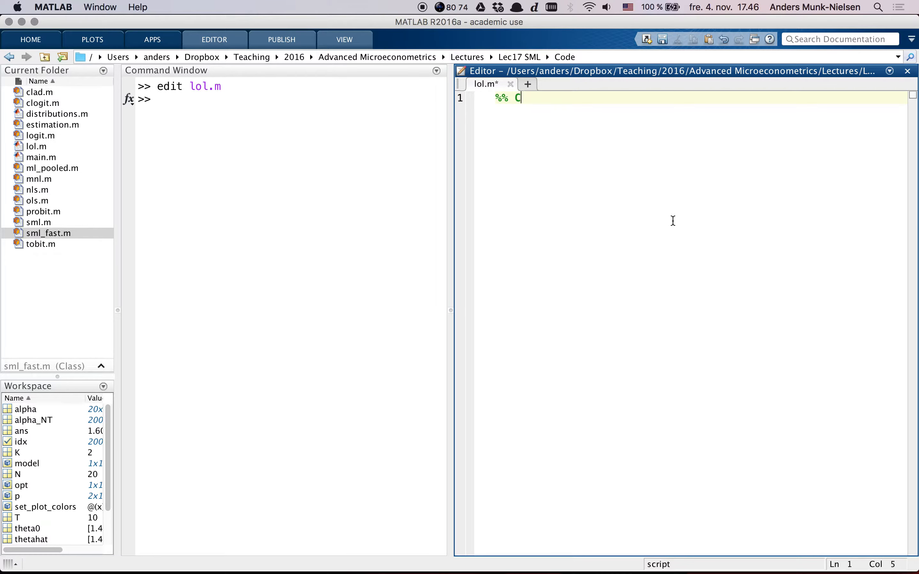
text(reate some)
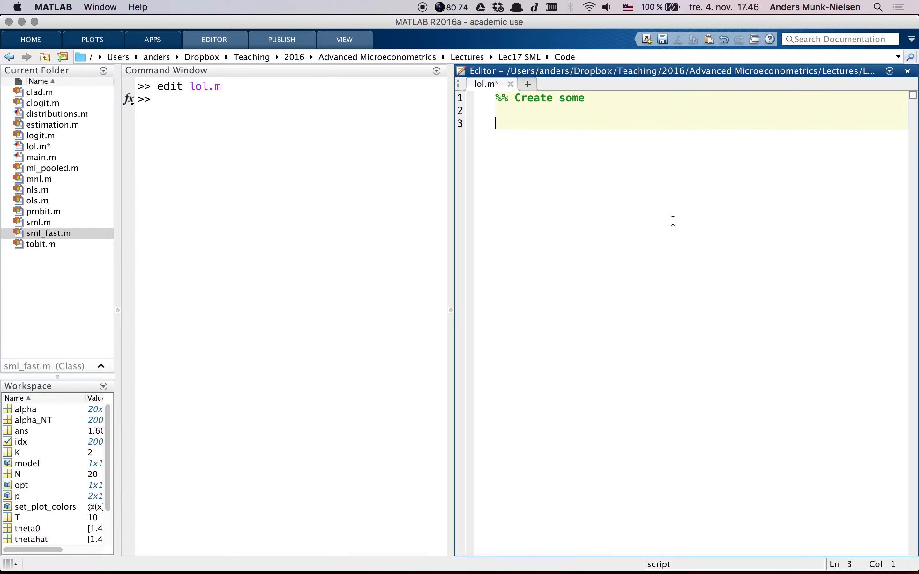
text(data)
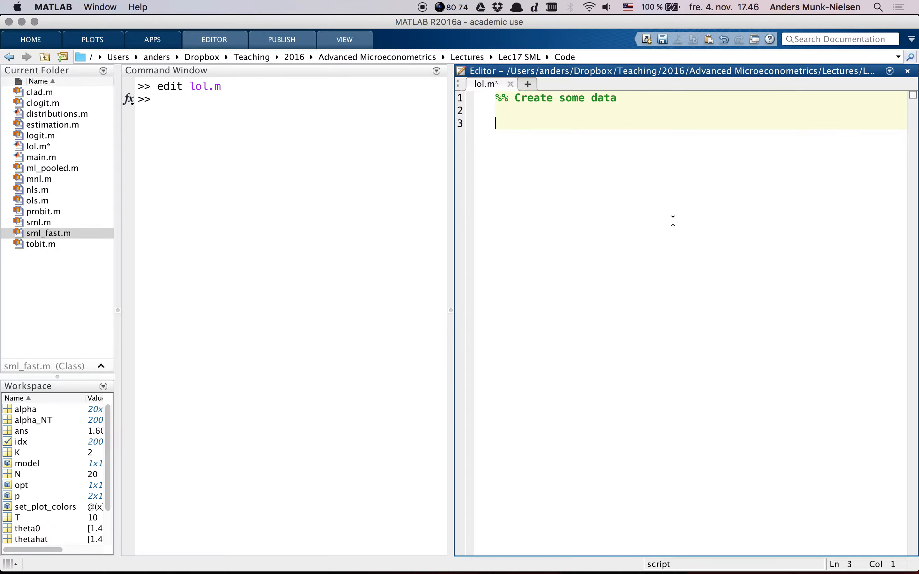
key(enter)
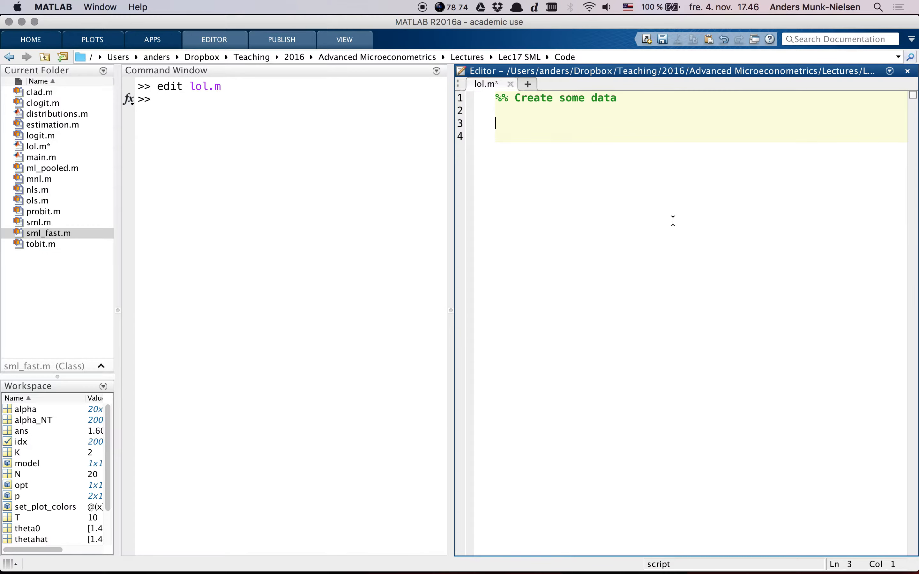
Step: Write the model comment: y_i = mu + u_i, u_i ~ N(0,sigma)
text(%)
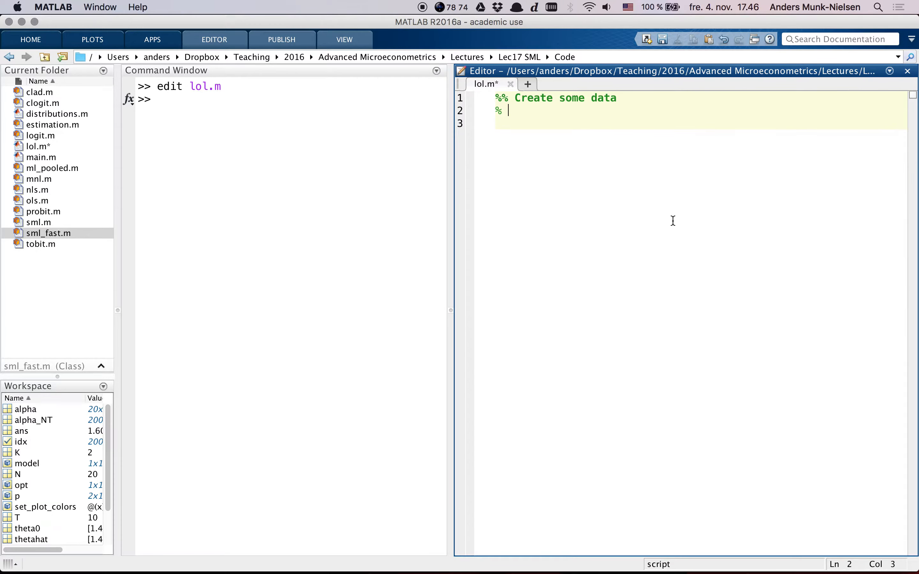
text(model: y)
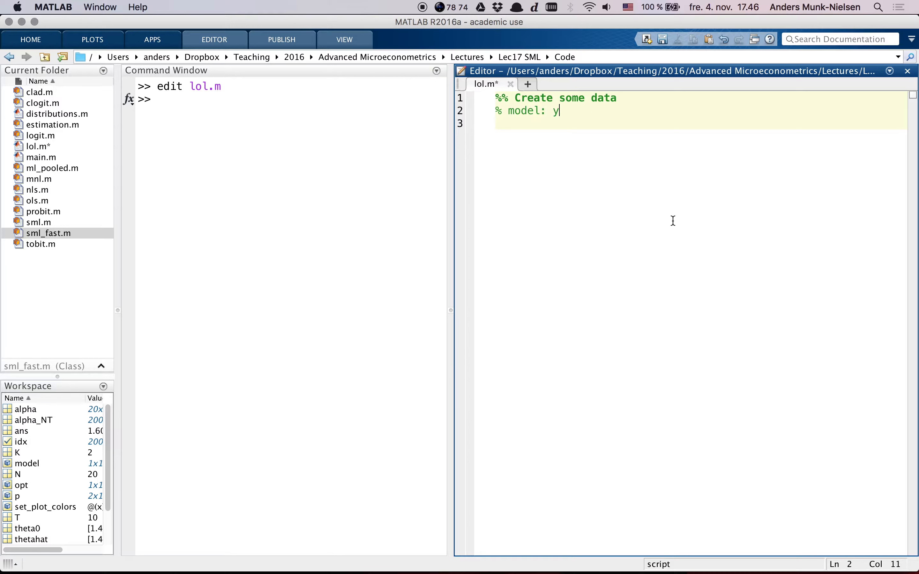
text(_i =)
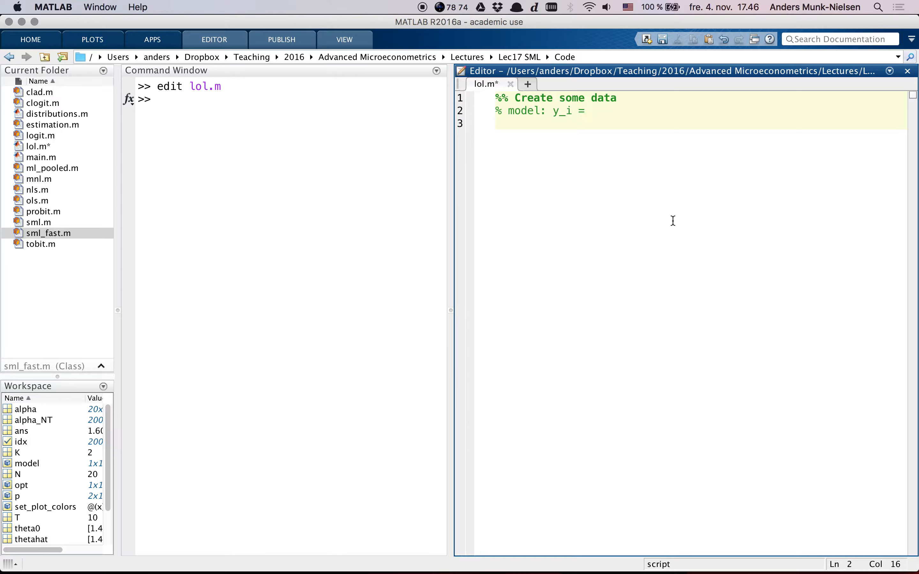
text(mu)
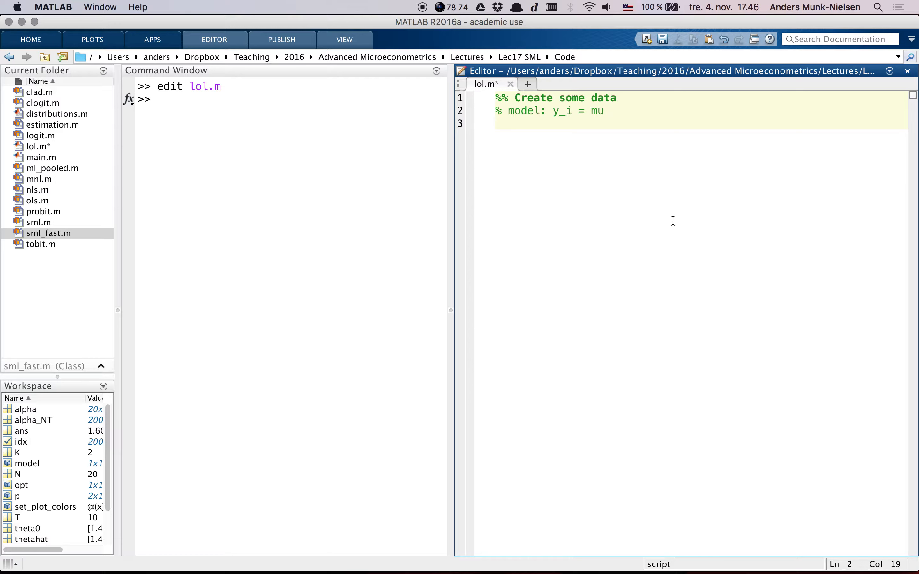
text(+)
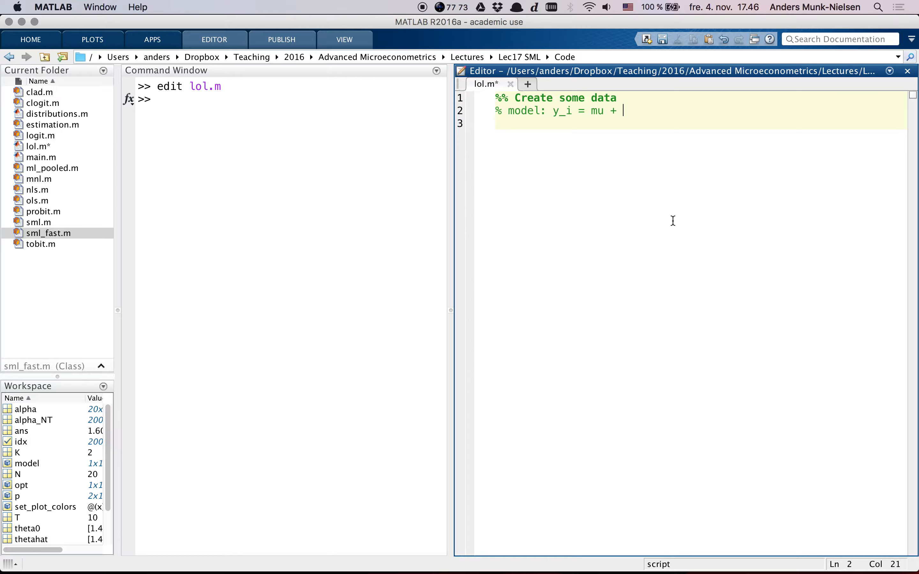
text(u_i)
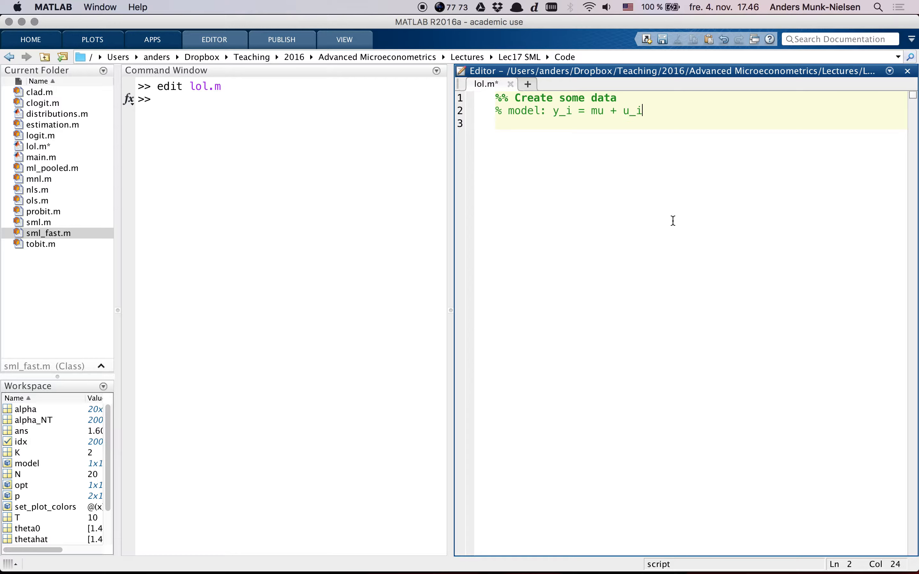
text(, u_i ~)
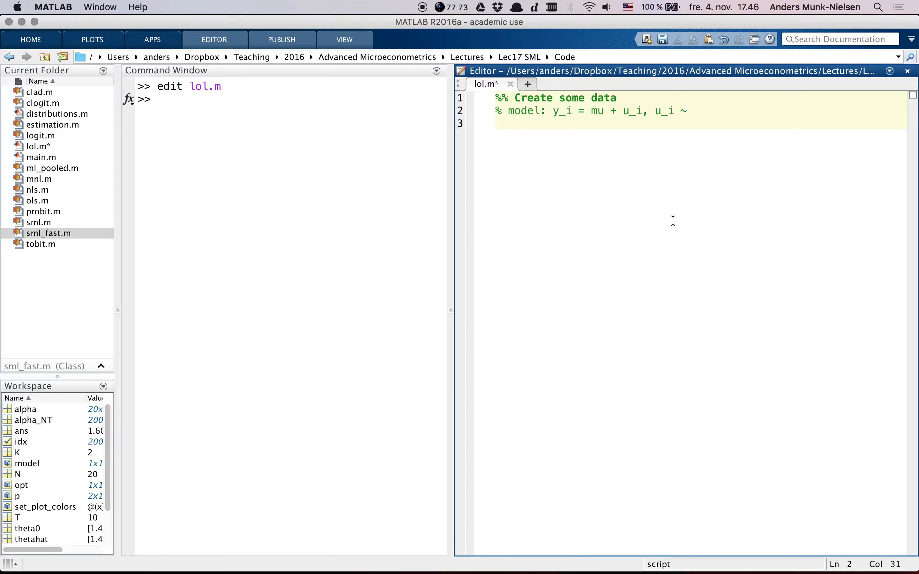
text(N(0)
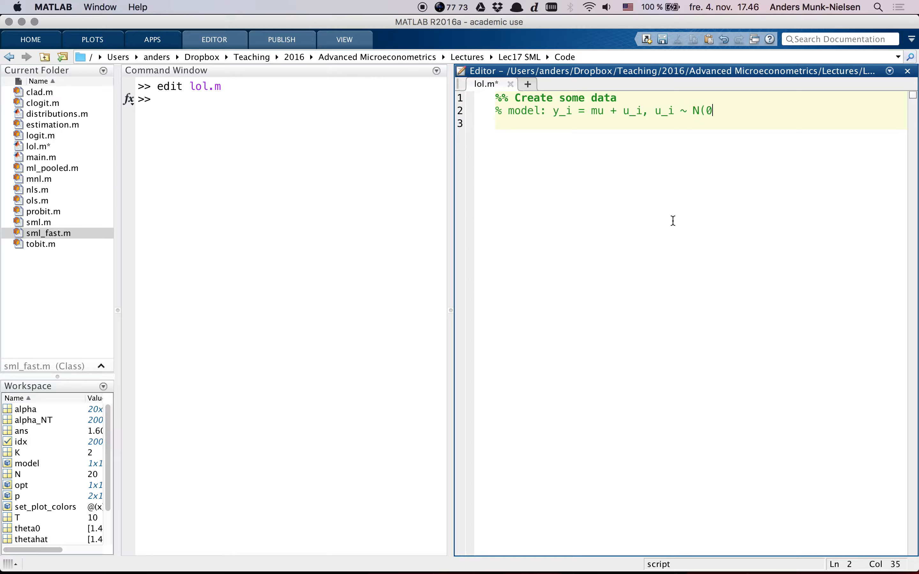
text(,sigma))
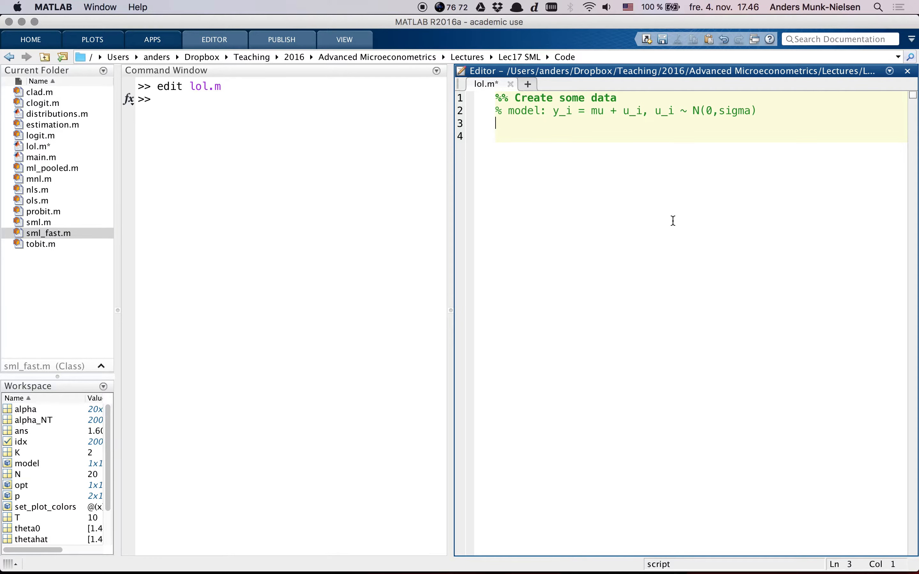
Step: Define mu = 0; and sigma = 1; in the data section
text(mu =)
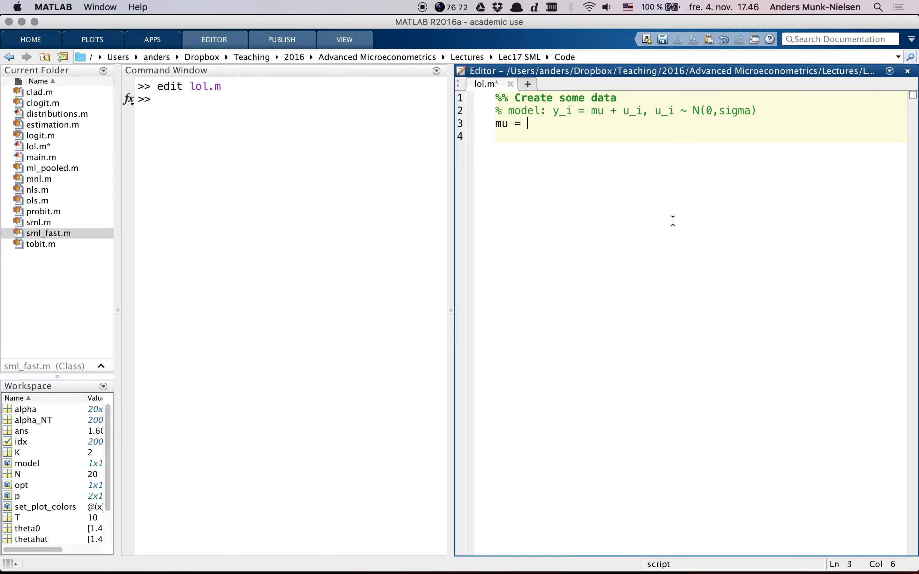
text(0;)
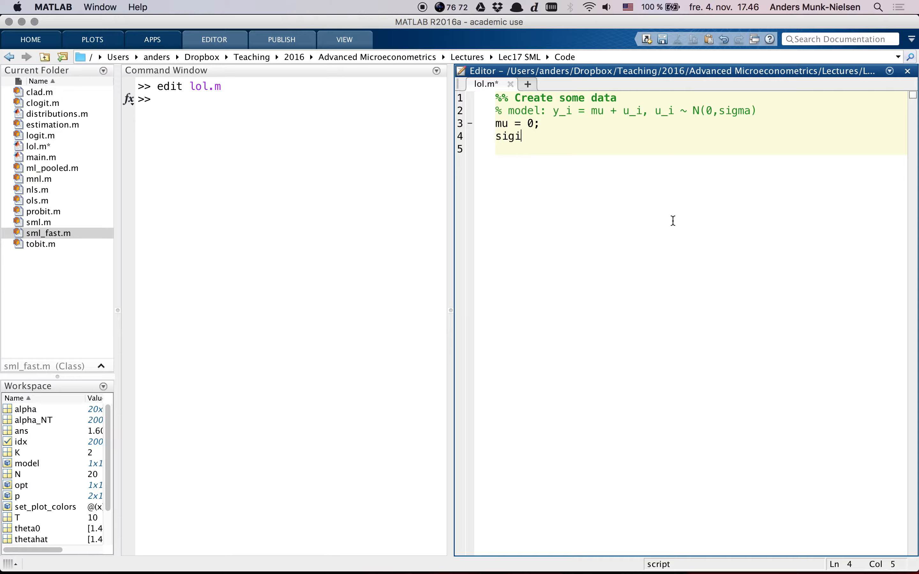
text(gma = 1)
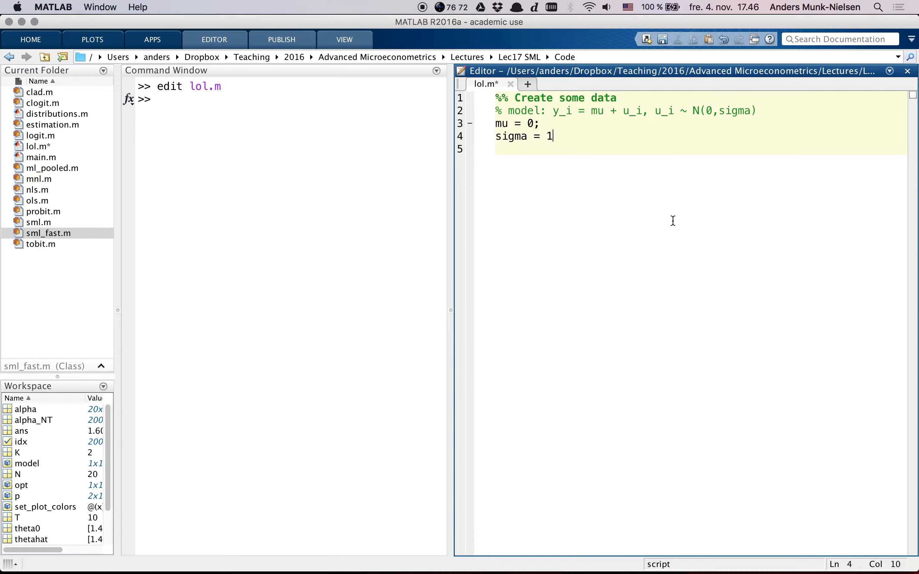
text(;)
click(700, 149)
text(y =)
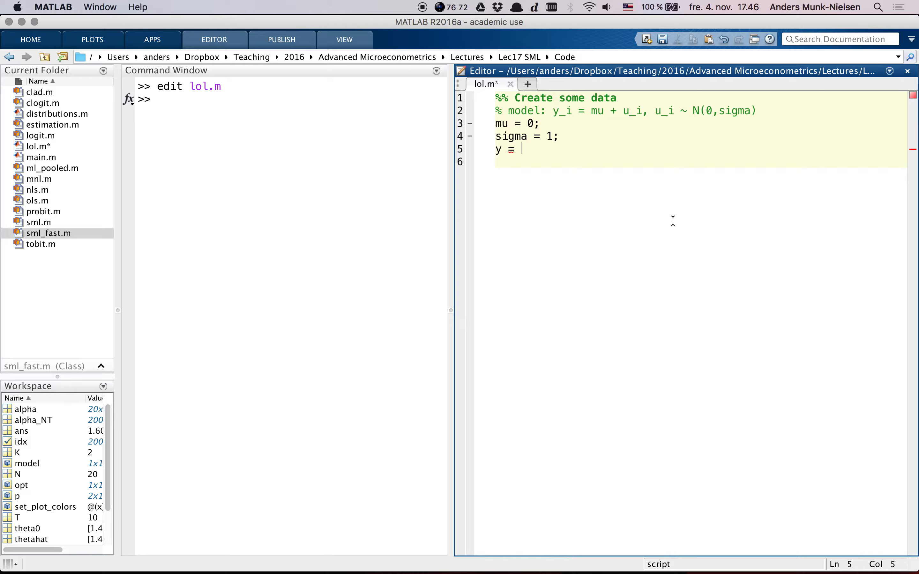
Step: Write y = mu + sigma*randn(100000,1); and a '%% What you get' section with histogram(y);
text(mu + sigma)
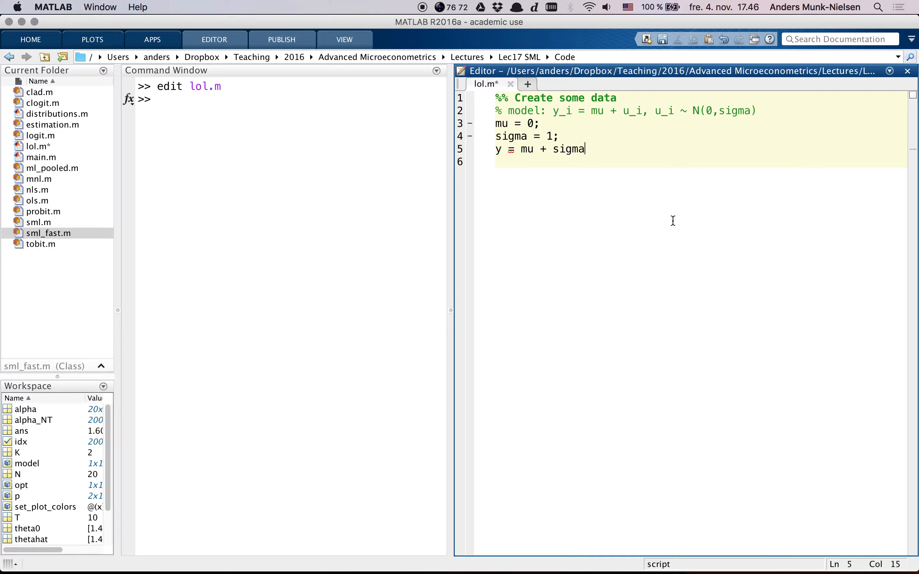
text(*randn()
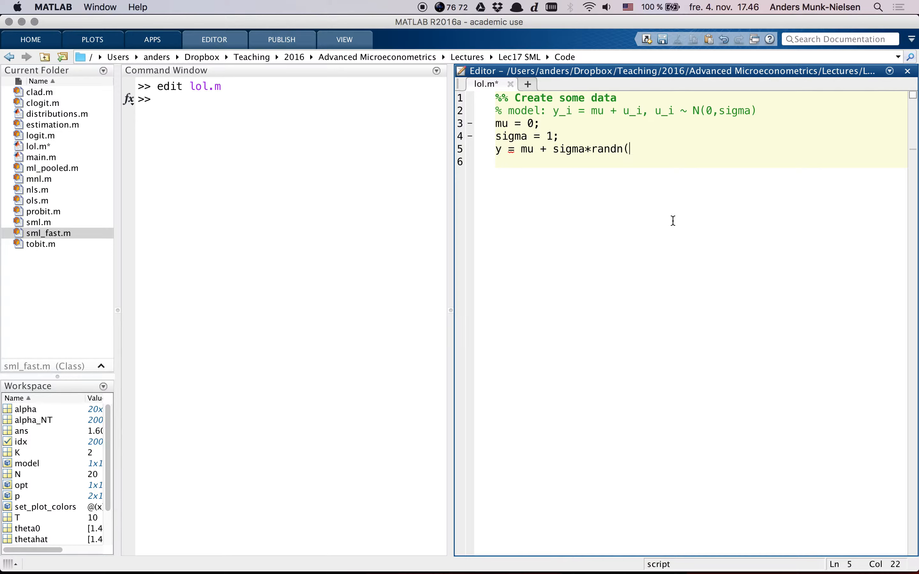
text(100000,)
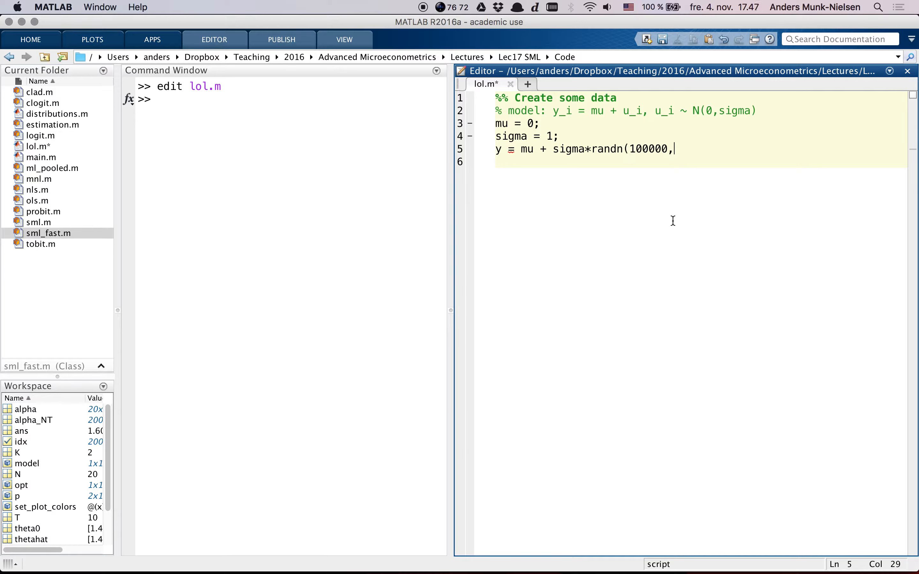
text(1);)
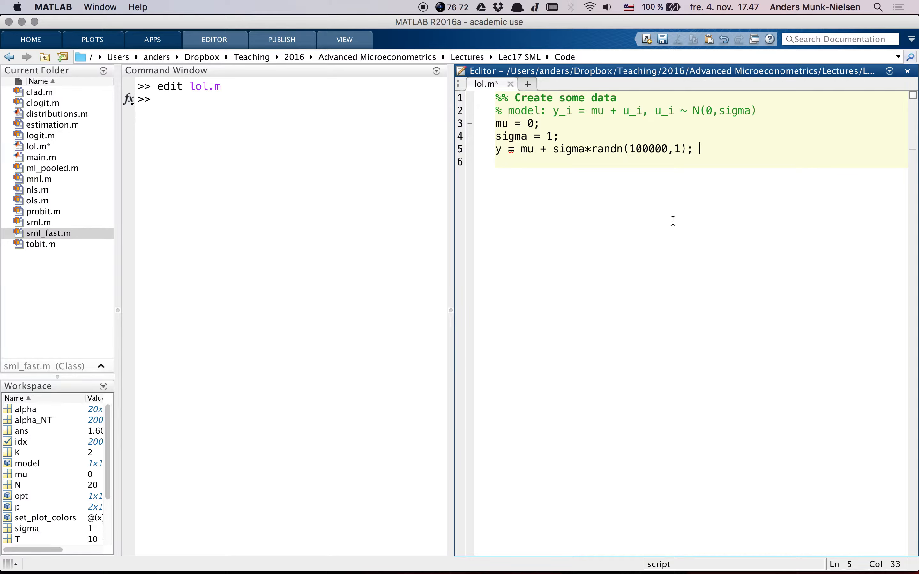
text(%% What you get)
text(histog)
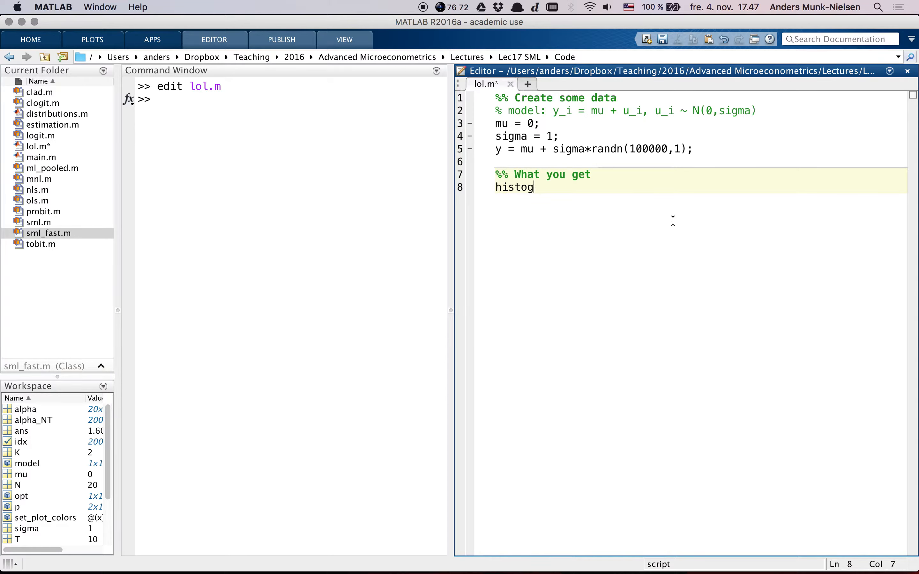
text(ram(y);)
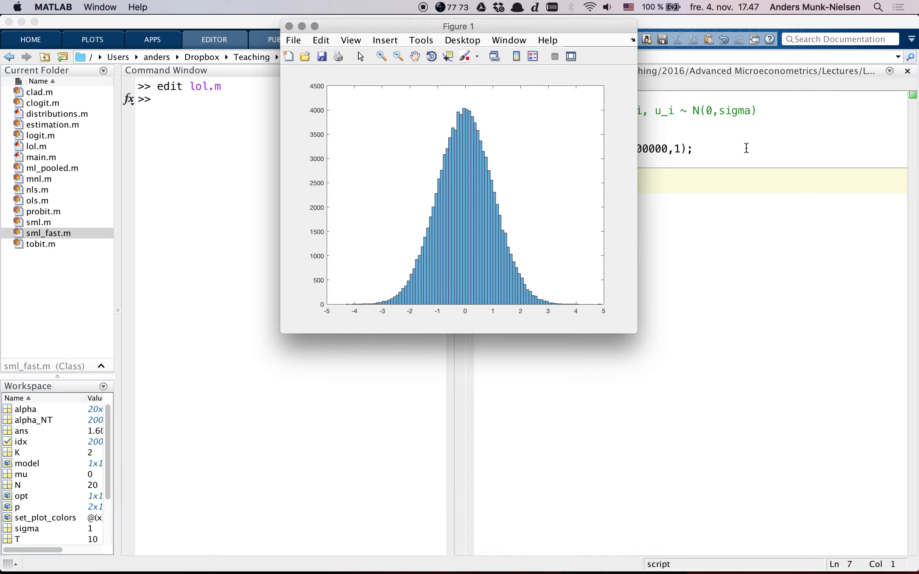
mouse_move(507, 151)
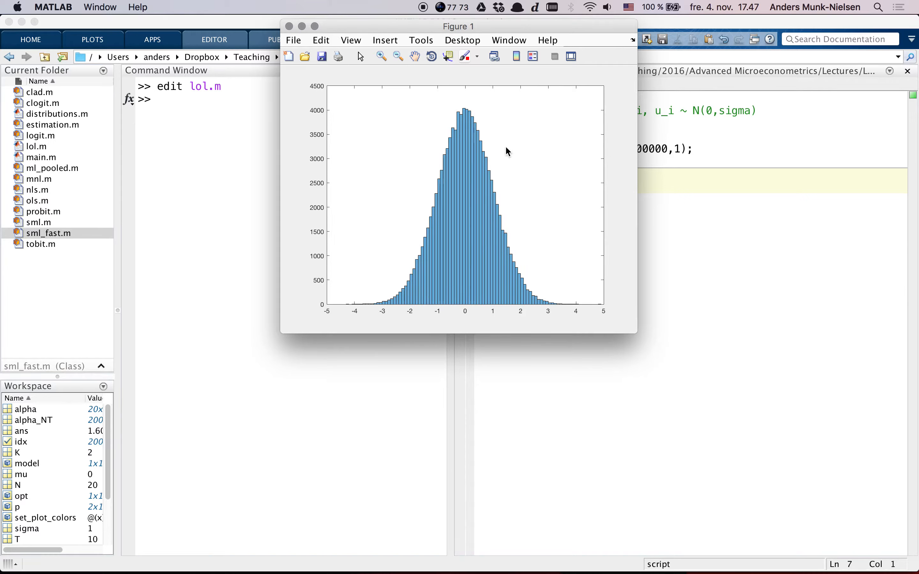
mouse_move(414, 212)
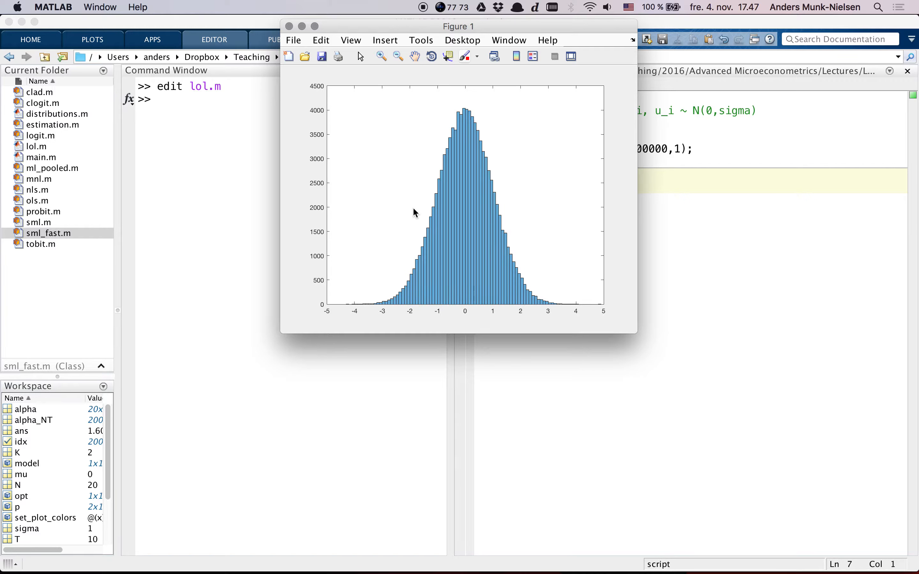
mouse_move(430, 177)
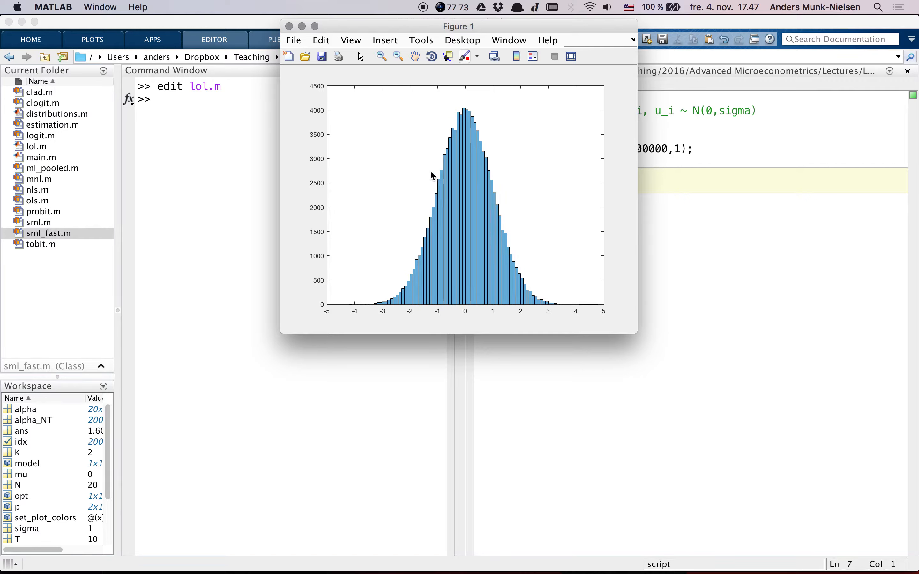
mouse_move(309, 208)
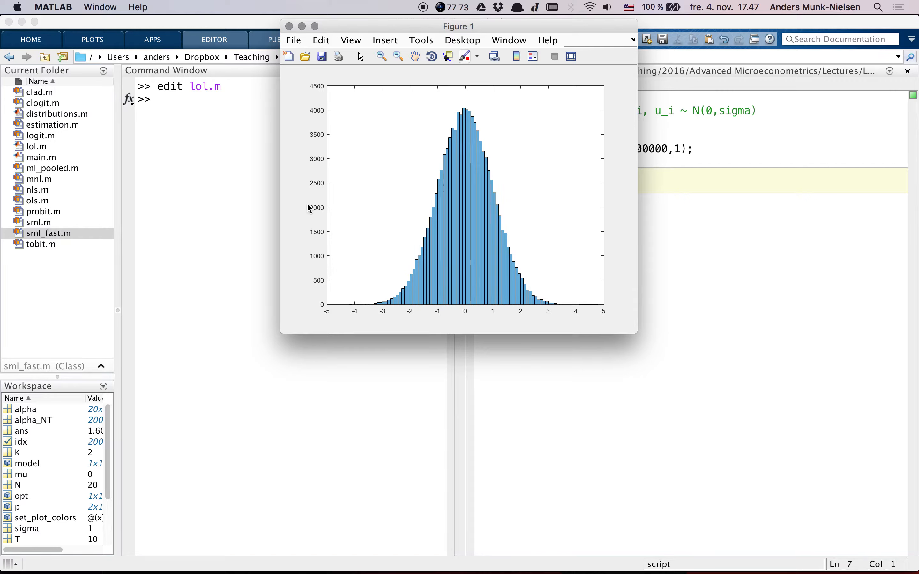
Step: Bring the main MATLAB window back in front of the histogram figure
click(288, 26)
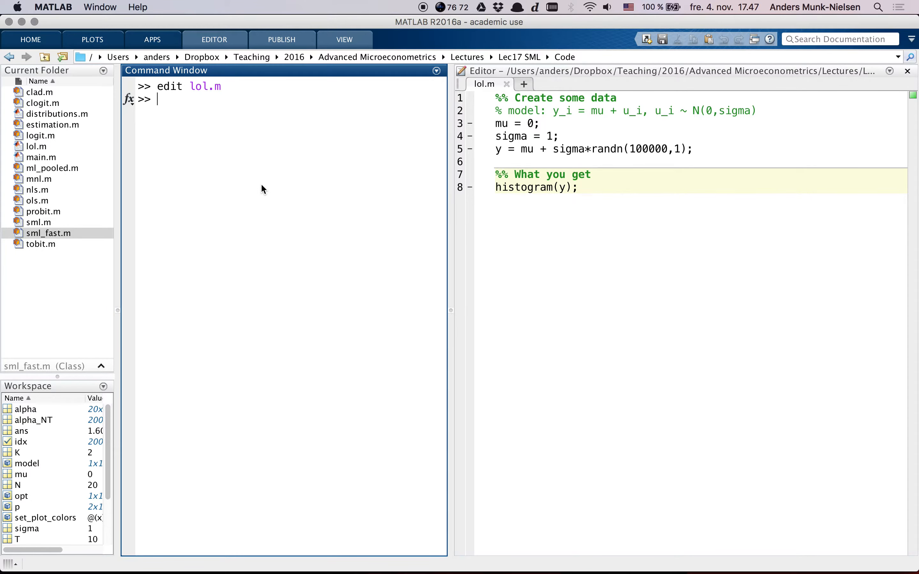
Step: Run mean(y) giving 0.0014 and std(y-mean(y)) giving 1.0013
text(mean(y)
text(s)
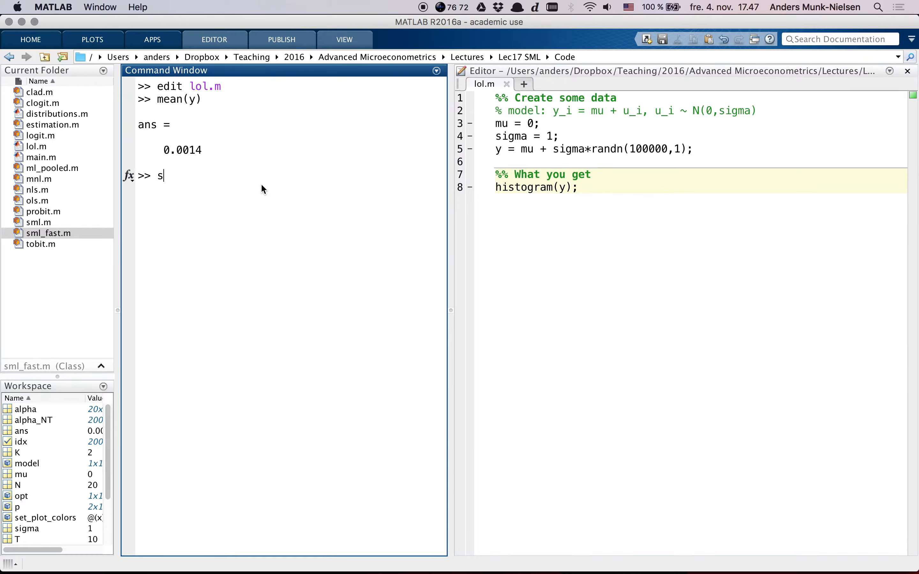
text(td(y-mean)
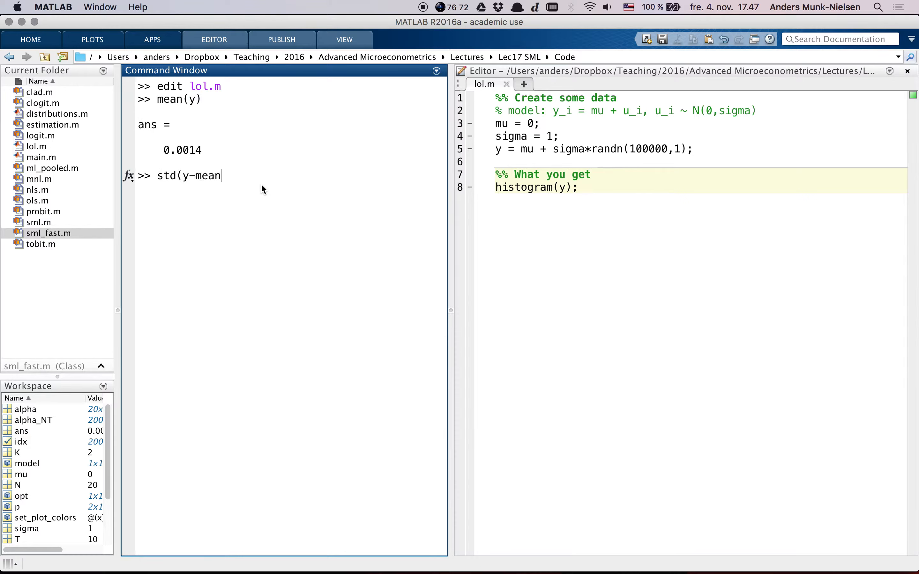
key(enter)
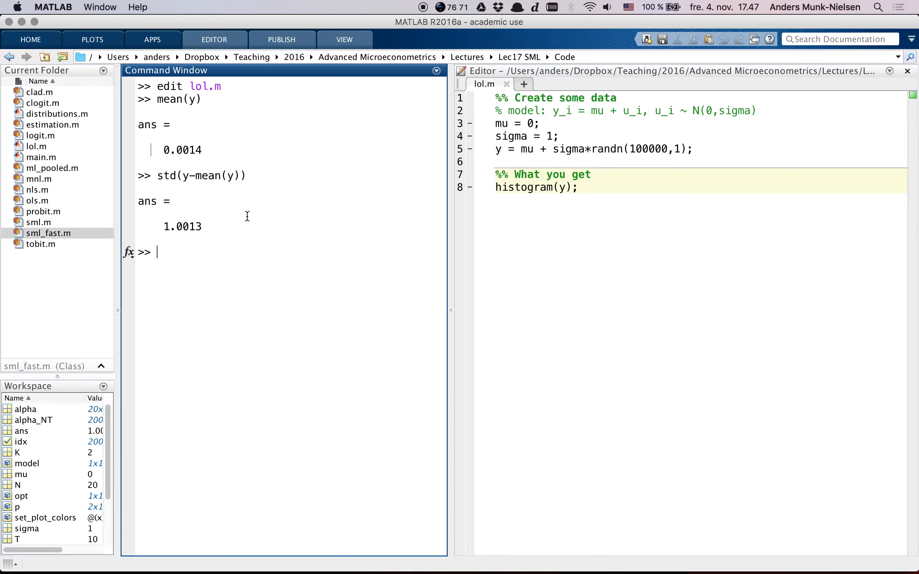
Step: Add gamma = 3; and change y to mu + gamma - gamma + sigma*randn(100000,1)
double_click(648, 149)
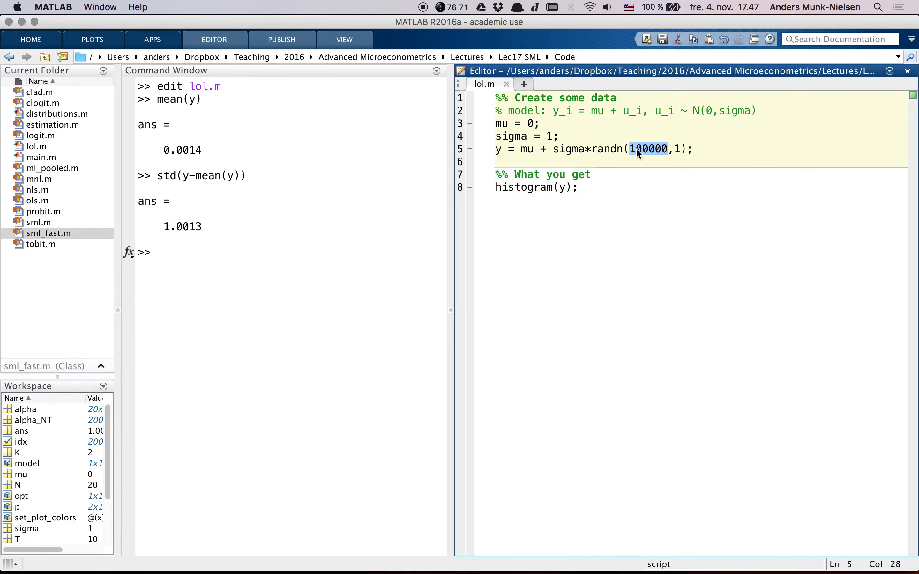
mouse_move(666, 183)
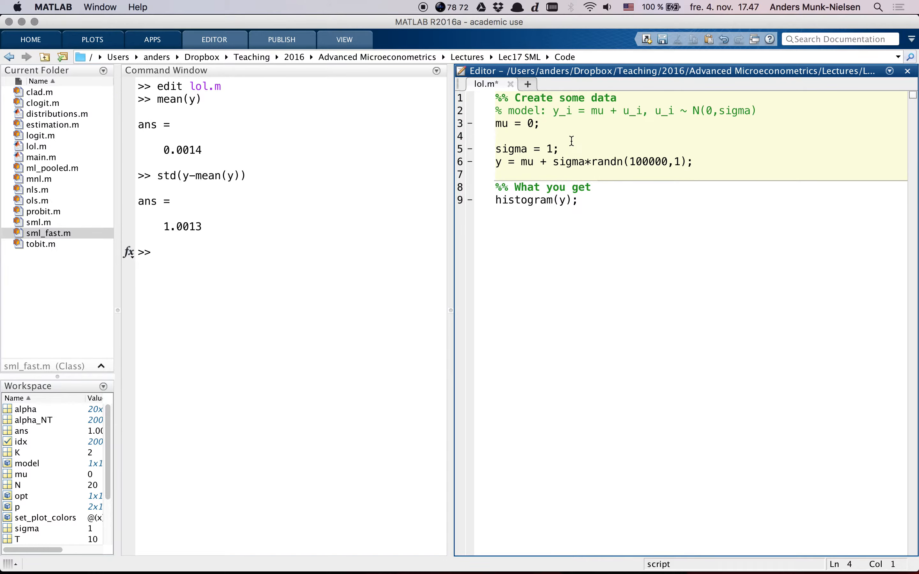
text(gamma)
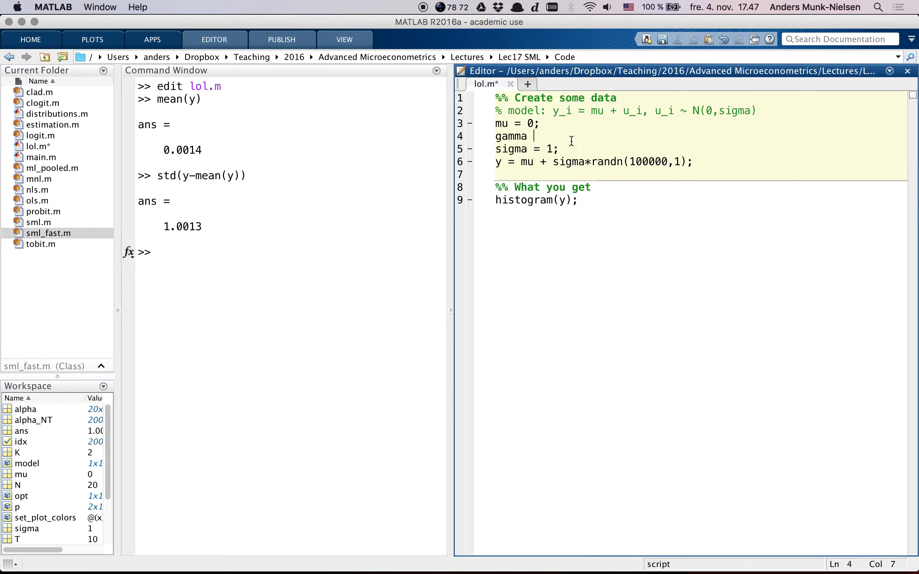
text(=)
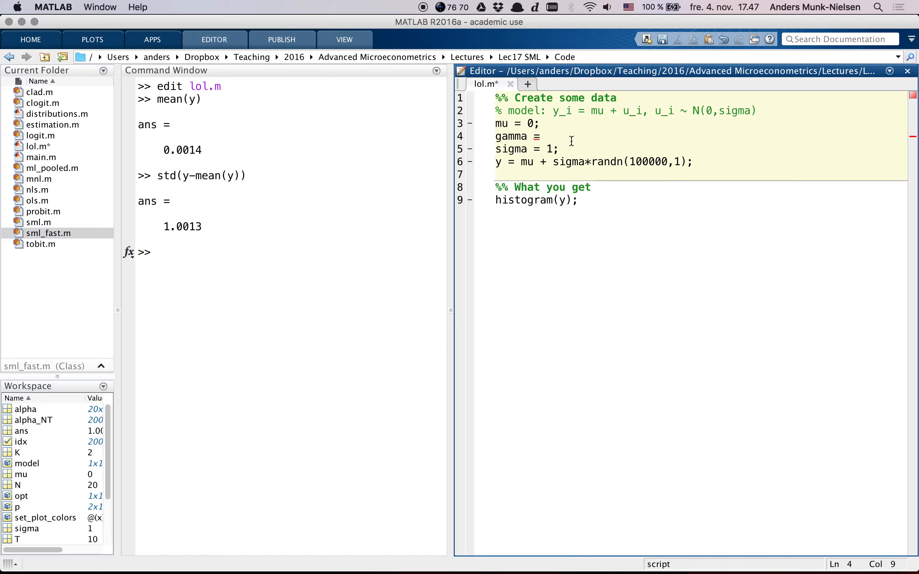
text(3;)
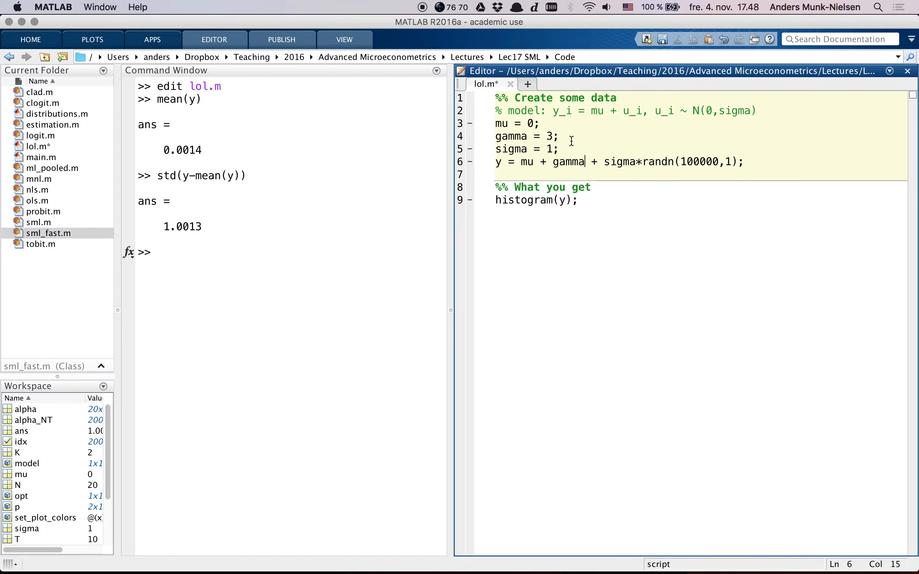
text(- gamma)
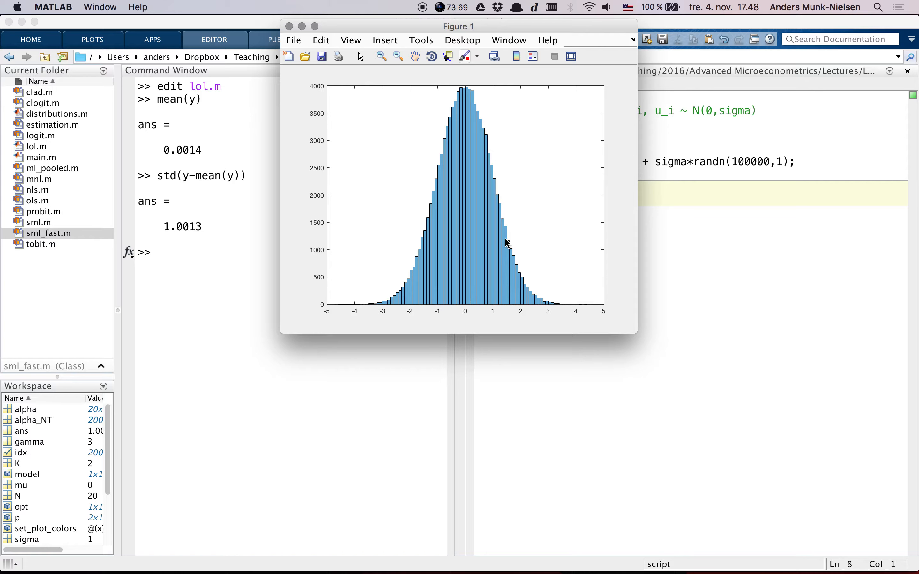
Step: Rerun the script with gamma changed to 100
drag(457, 26, 440, 25)
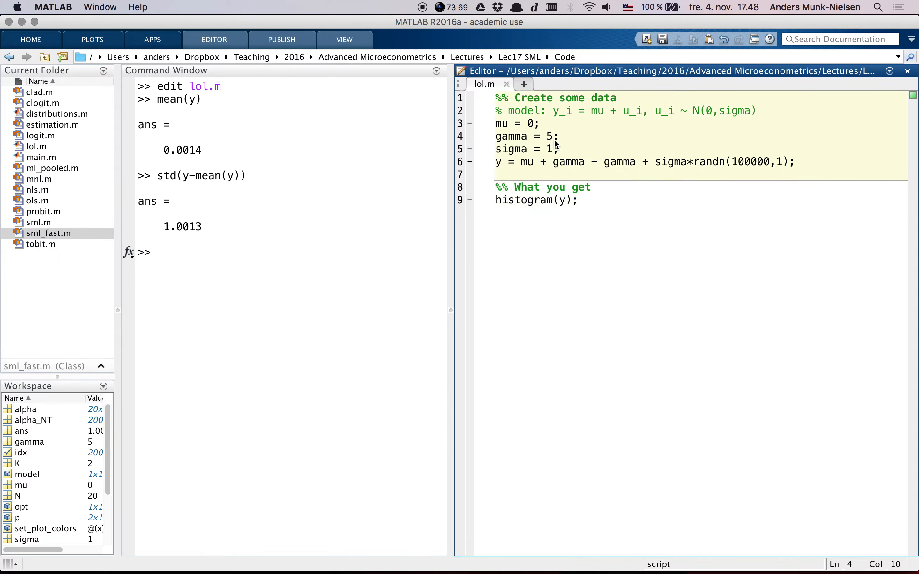
text(100)
text(sigma)
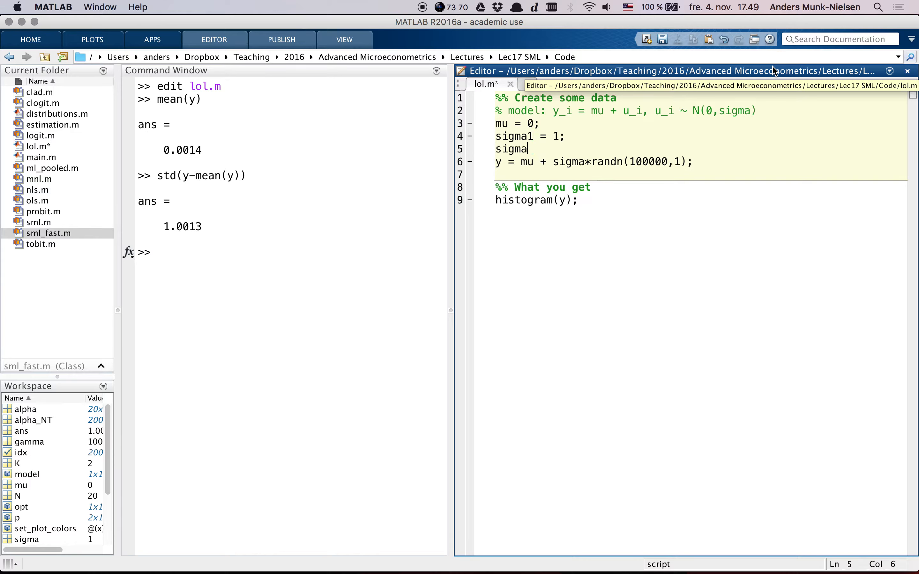
Step: Define sigma2 = 2 and extend the model comment with e_i ~ N(0,sigma2)
text(2 = 2;)
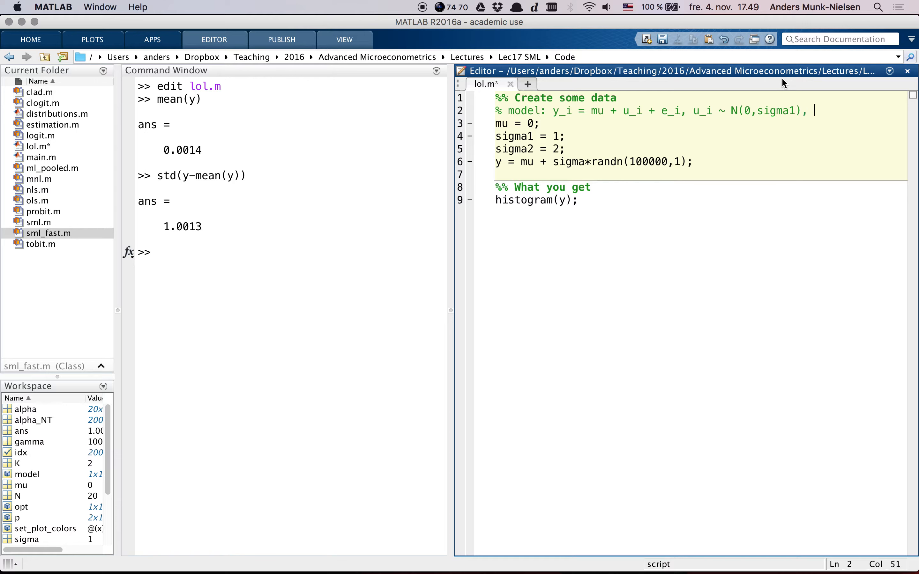
text(v)
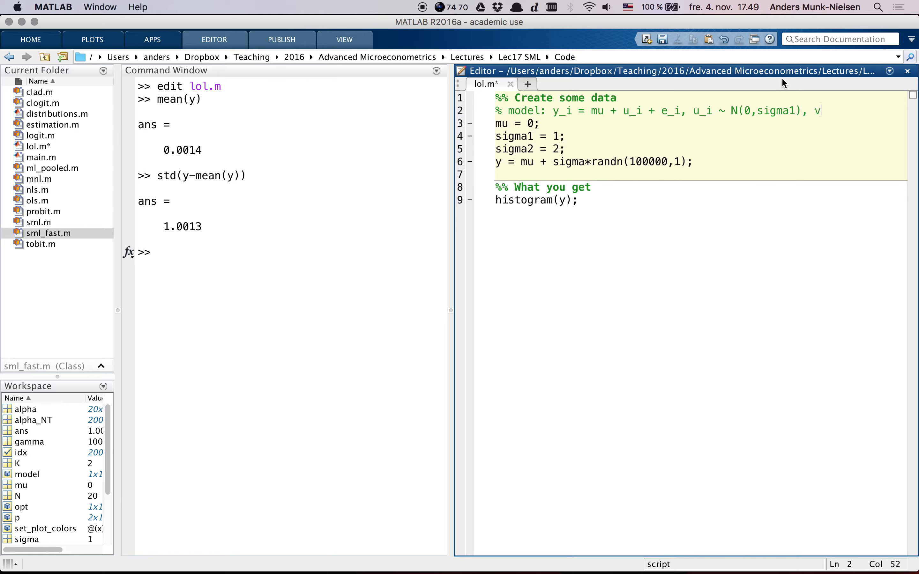
text(e_i ~ N)
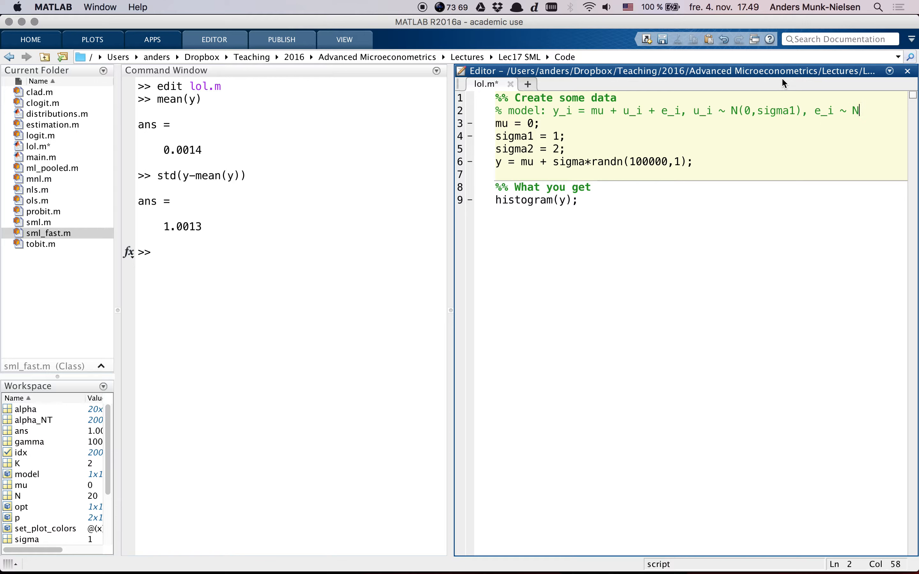
scroll(right, 3)
text(1)
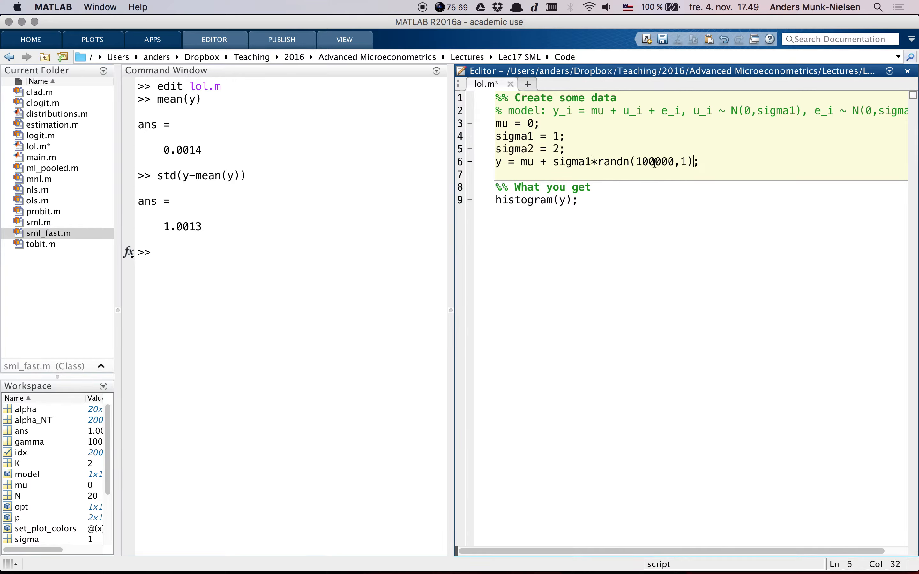
Step: Set N = 100000 and build y as mu + sigma1*randn(N,1) + sigma2*randn(N,1)
text(+ sigma2*randn()
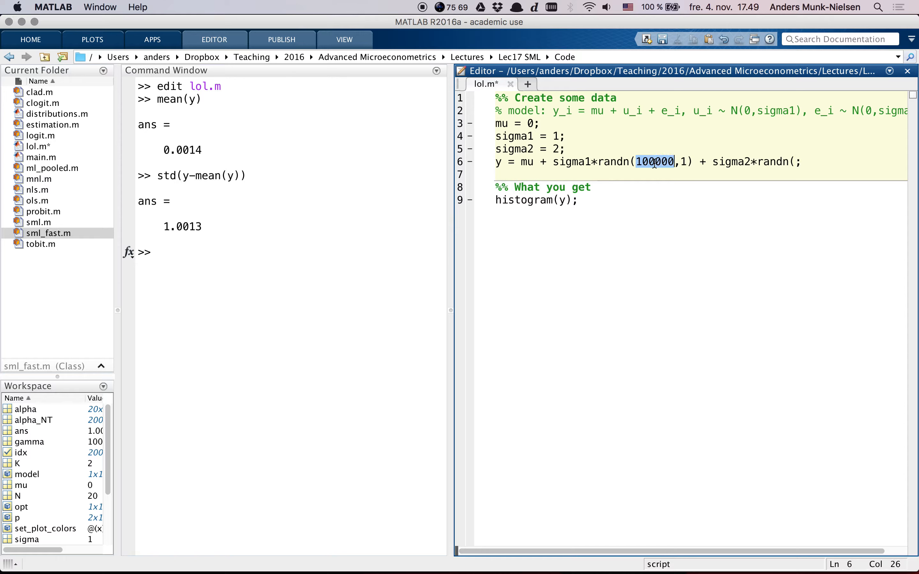
text(N)
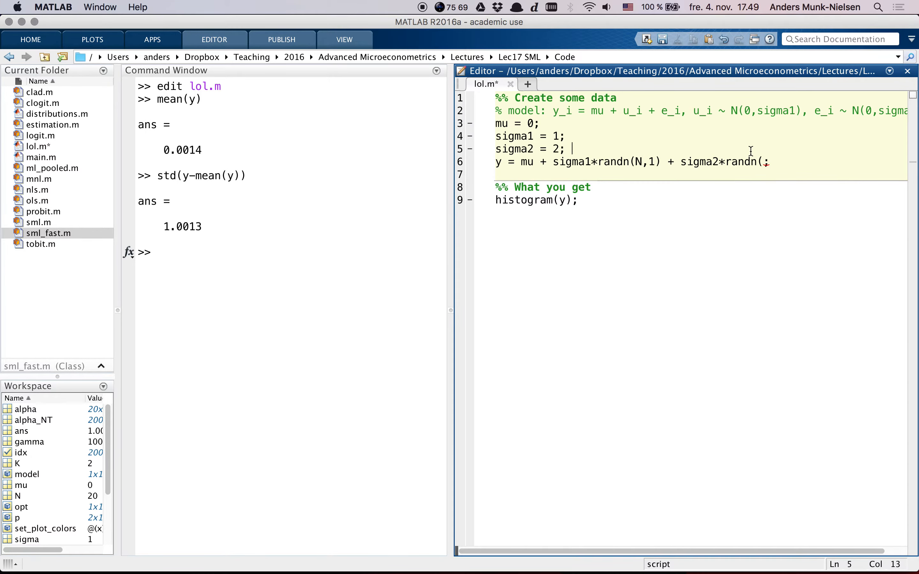
text(N = 100000;)
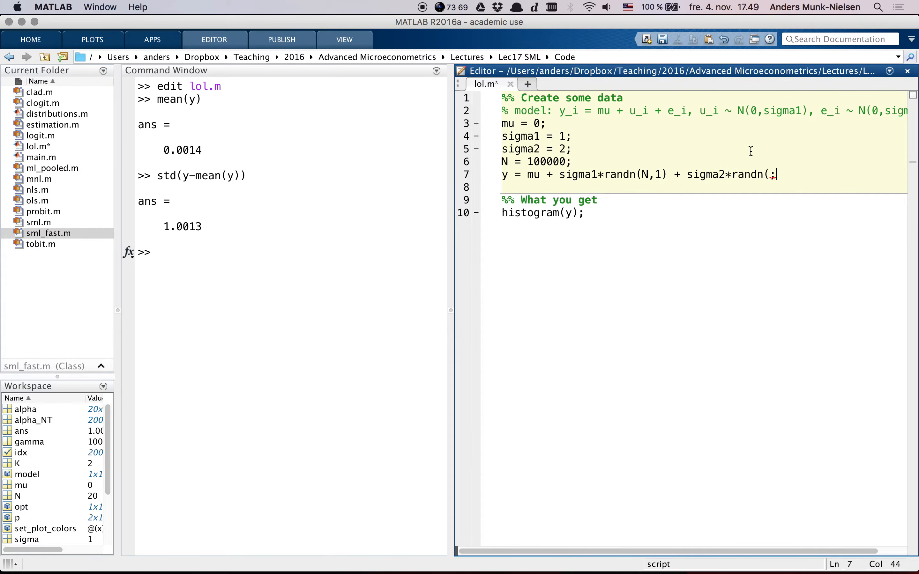
text(N,1))
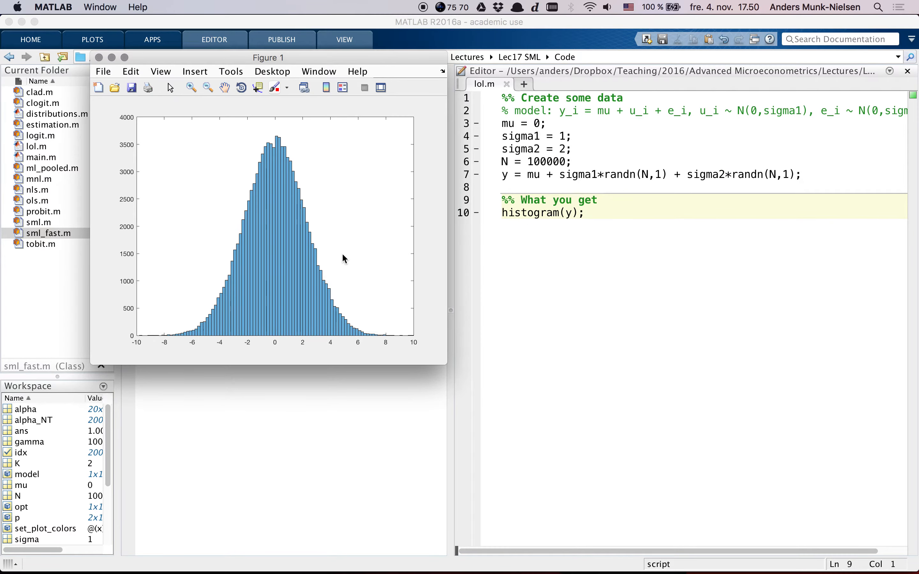
mouse_move(368, 268)
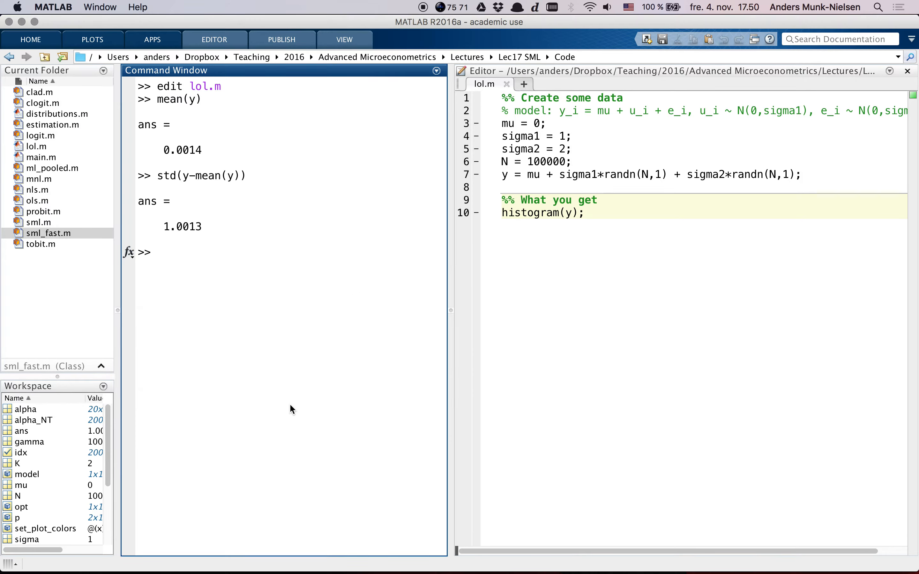
Step: Recompute mean(y) for the two-noise data, giving 0.0107
text(mean(y))
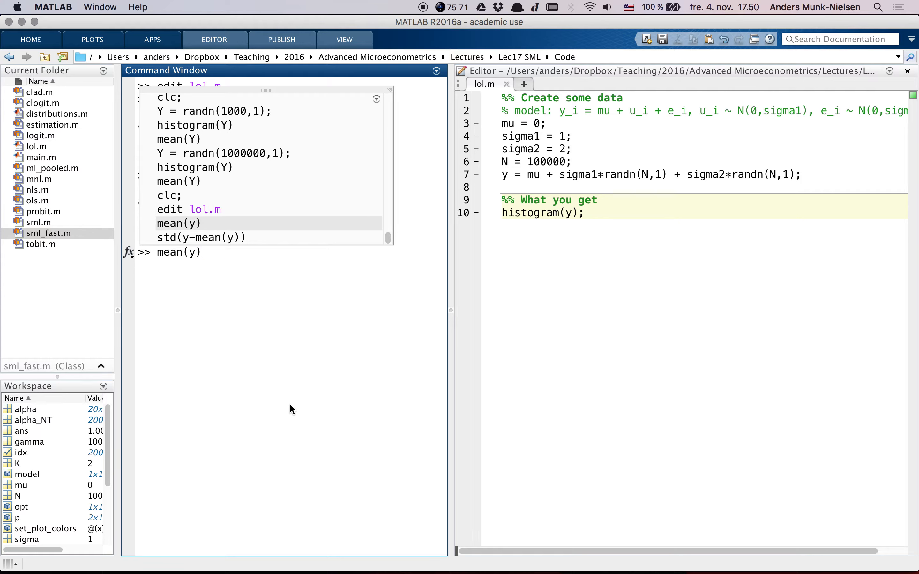
key(enter)
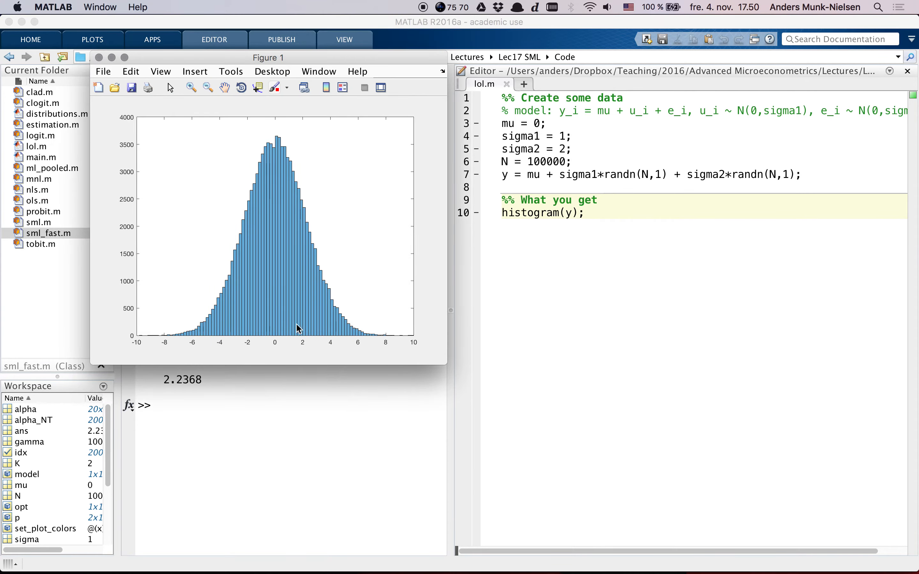
mouse_move(312, 268)
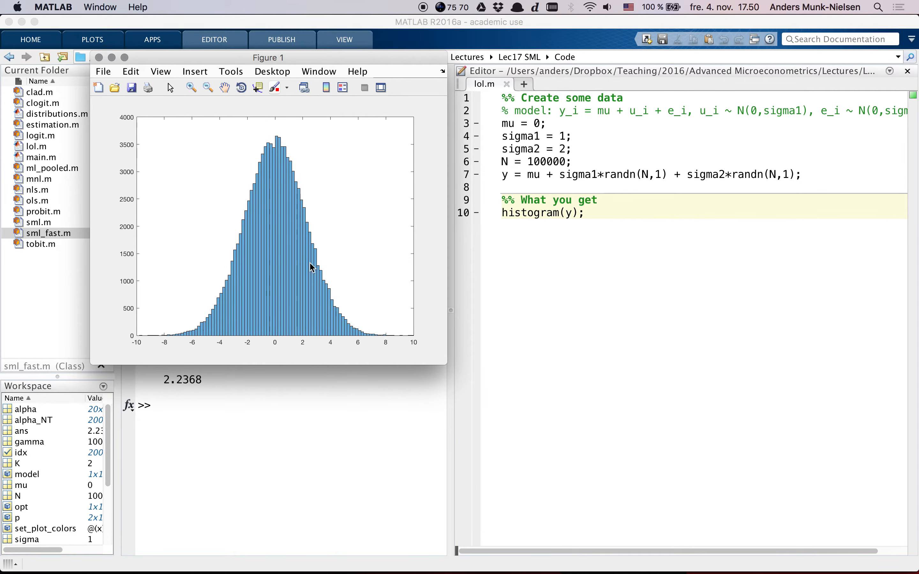
mouse_move(321, 292)
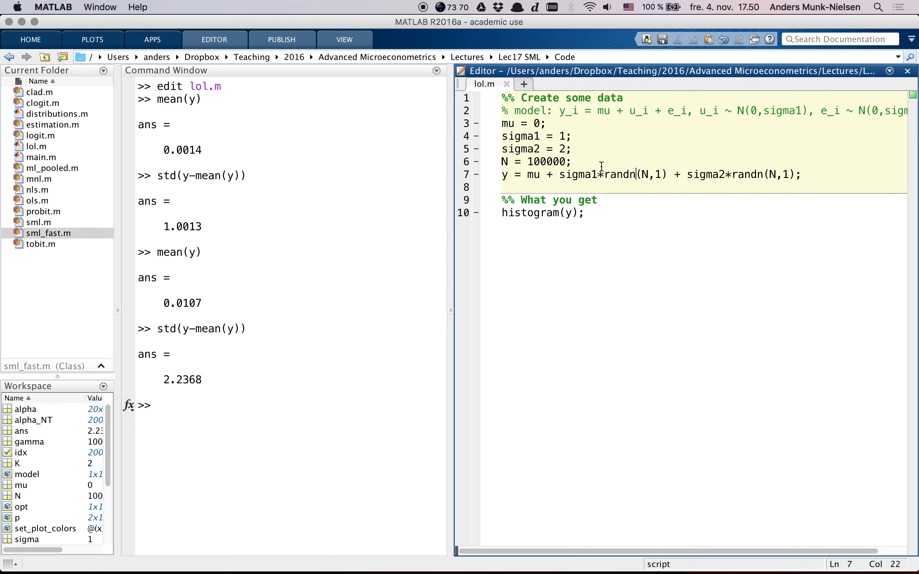
Step: Evaluate sqrt(sigma1^2 + sigma2^2) in the Command Window, giving 2.2361
text(sq)
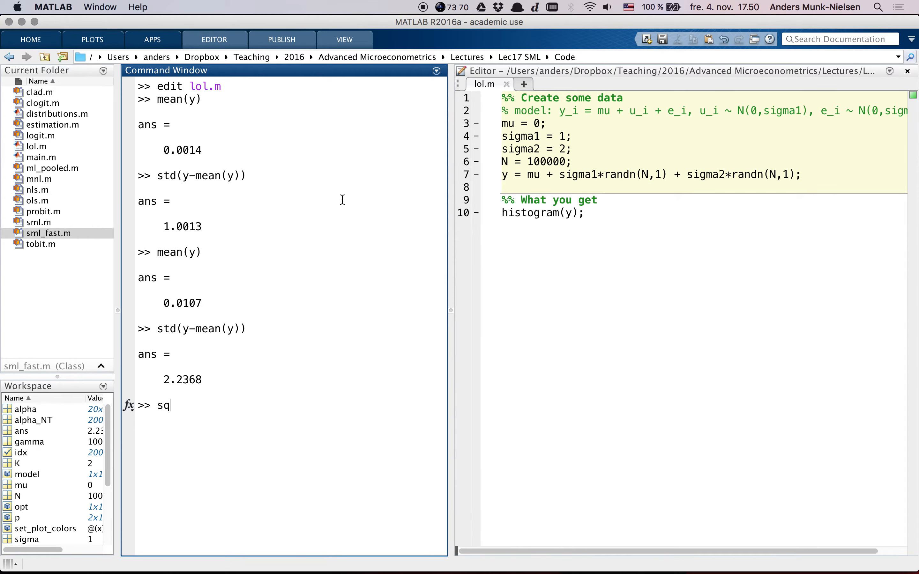
text(rt(sim)
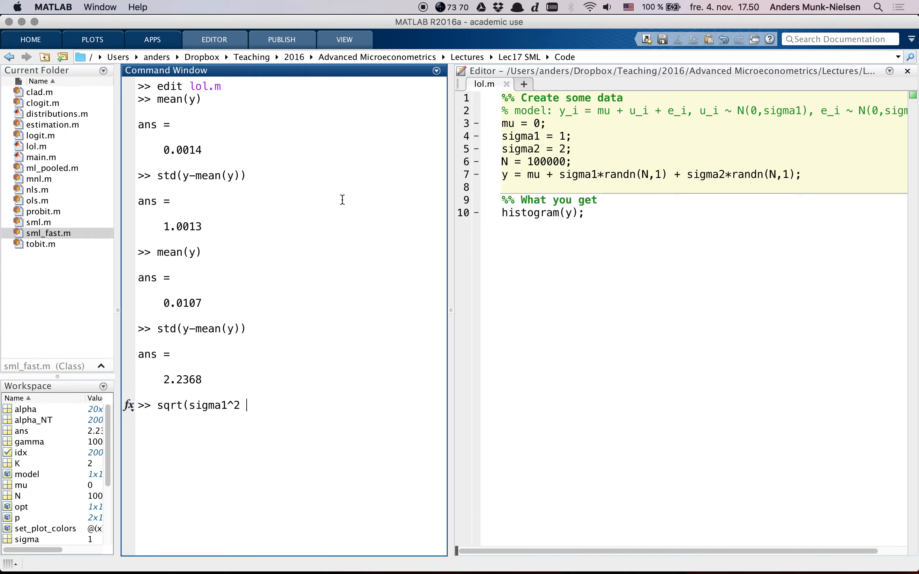
text(+ sigma2^2)
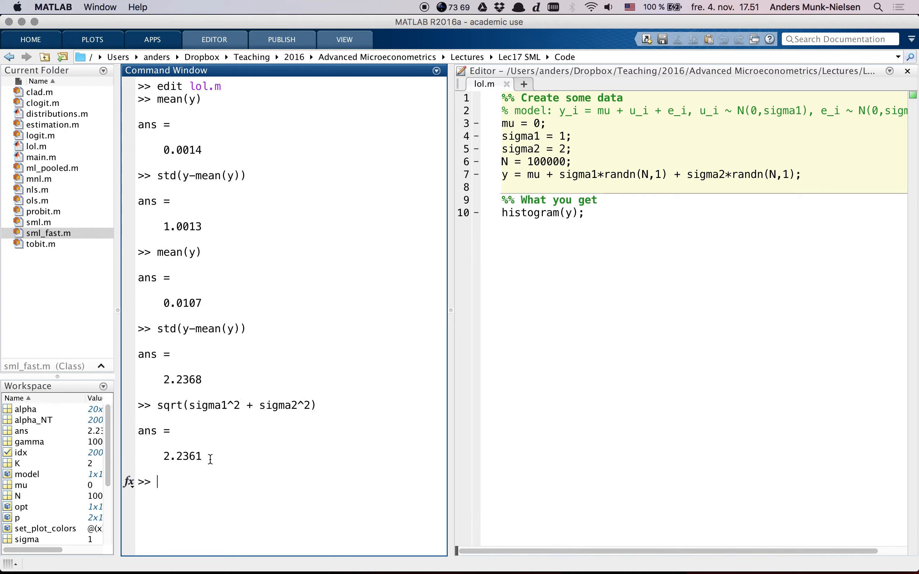
double_click(182, 456)
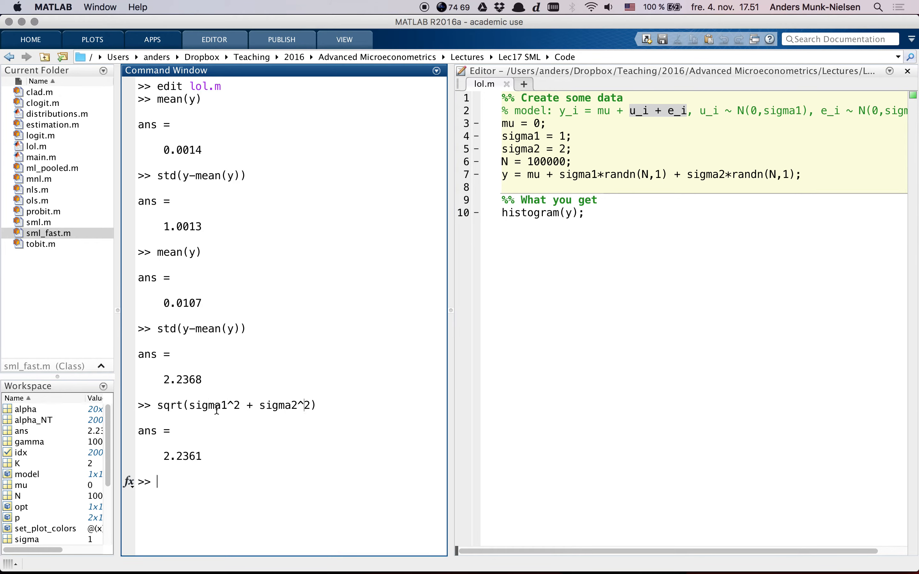
mouse_move(604, 221)
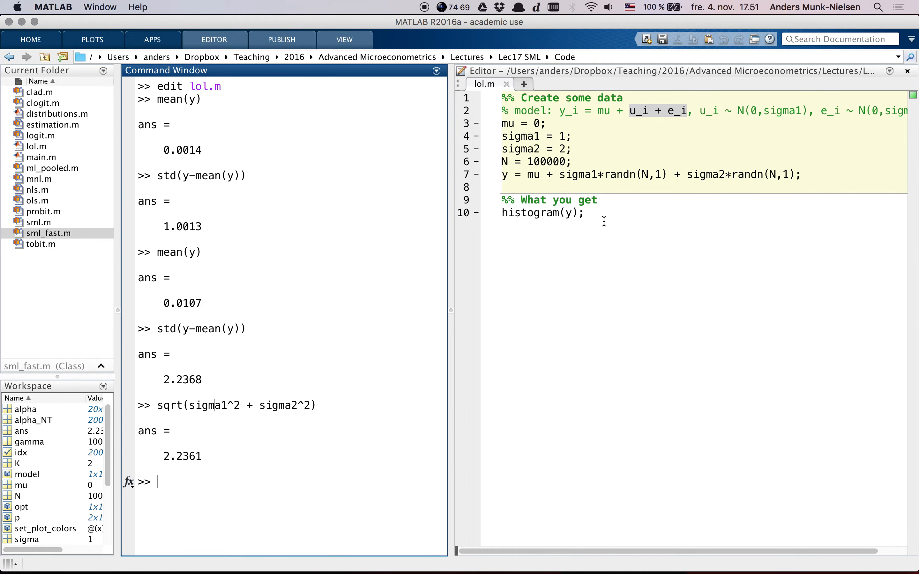
Step: Return to the editor to swap the scales to sigma1 = 2 and sigma2 = 1
click(580, 175)
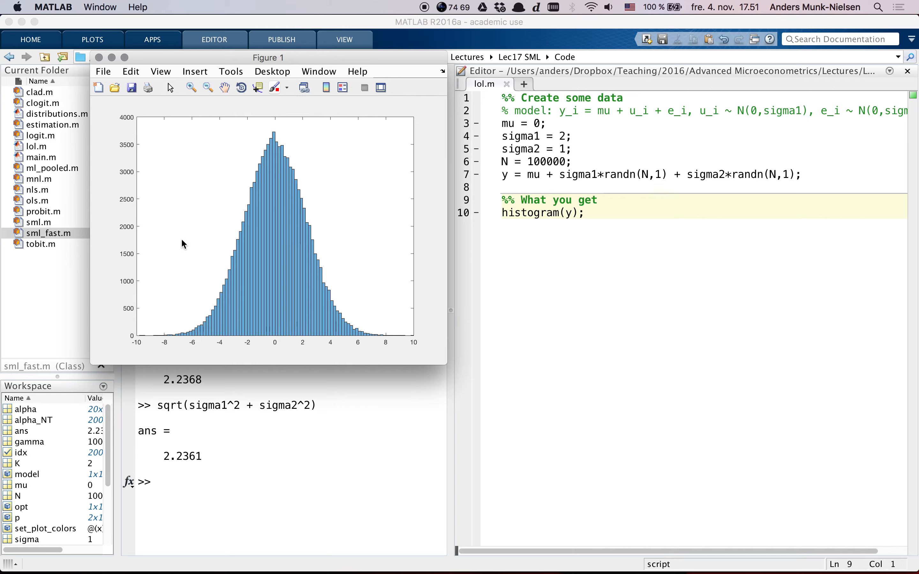
mouse_move(372, 320)
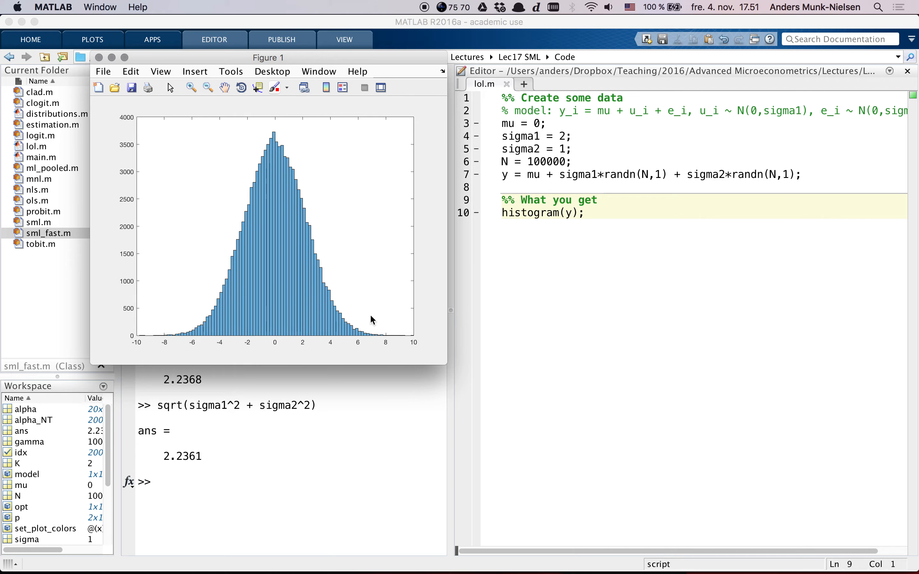
mouse_move(314, 214)
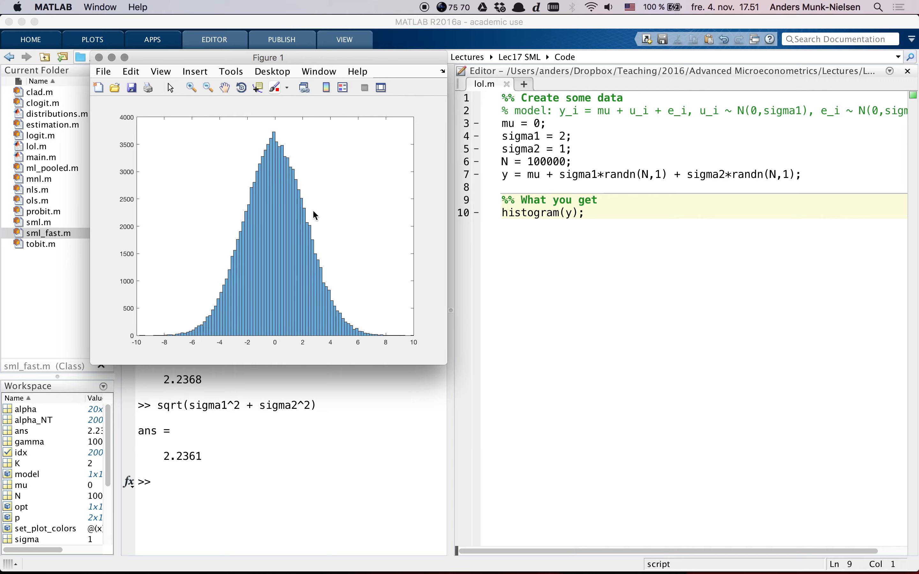
mouse_move(334, 304)
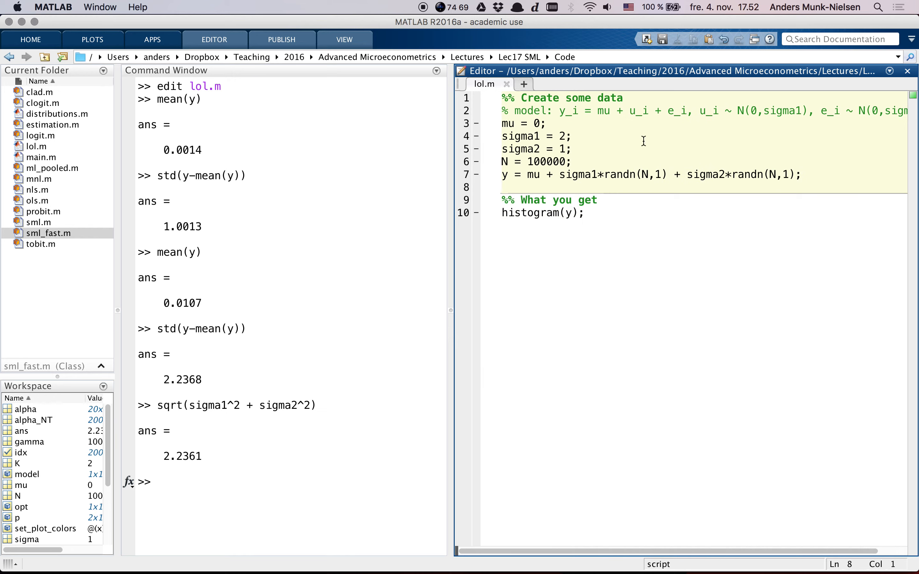
mouse_move(578, 158)
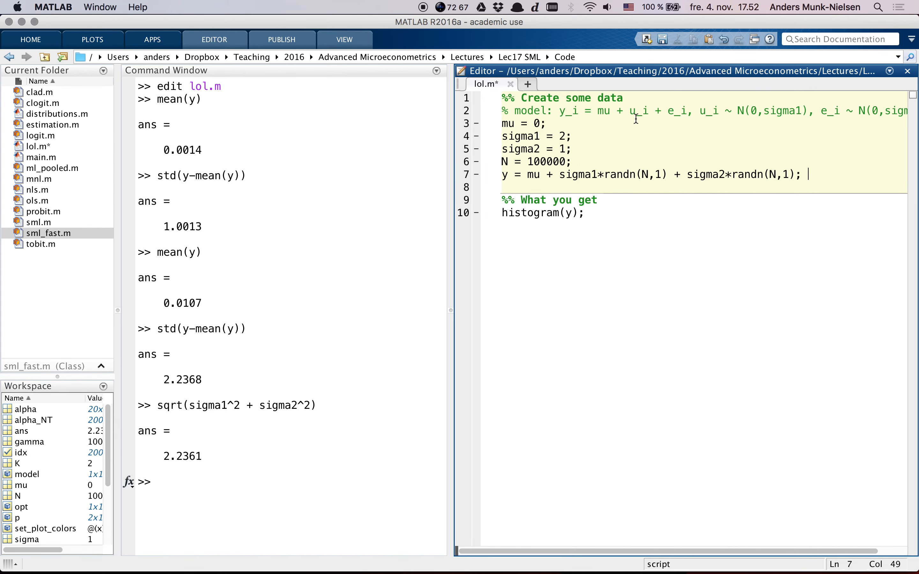
Step: Add a '%% Normalized model:' section with comment y_i = mu + u_i, u_i ~ N(0,sigma_star)
key(enter)
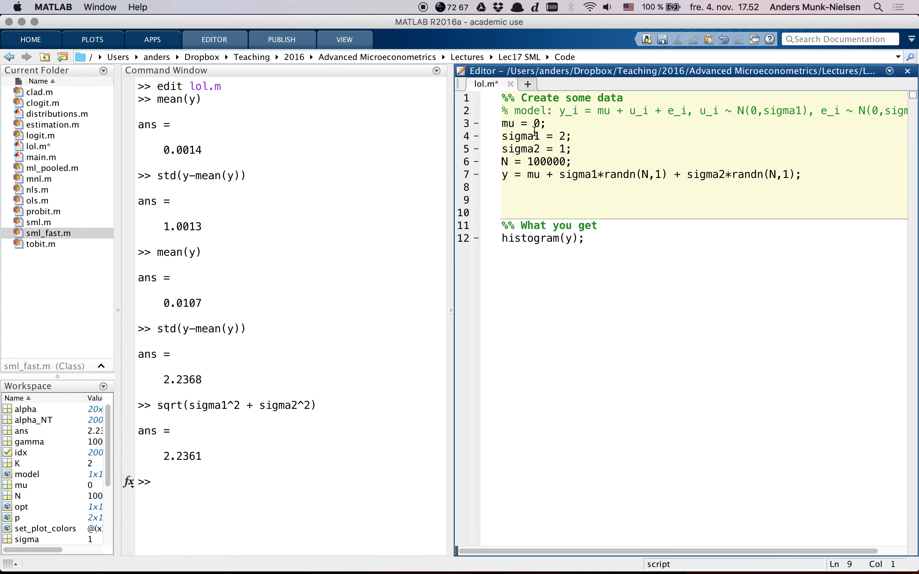
drag(515, 111, 647, 111)
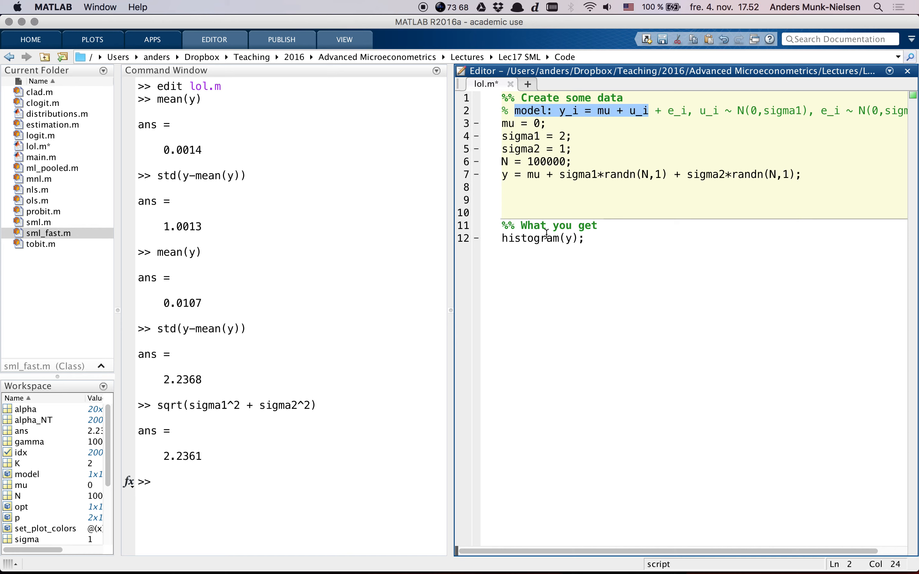
text(%% Normalized mo)
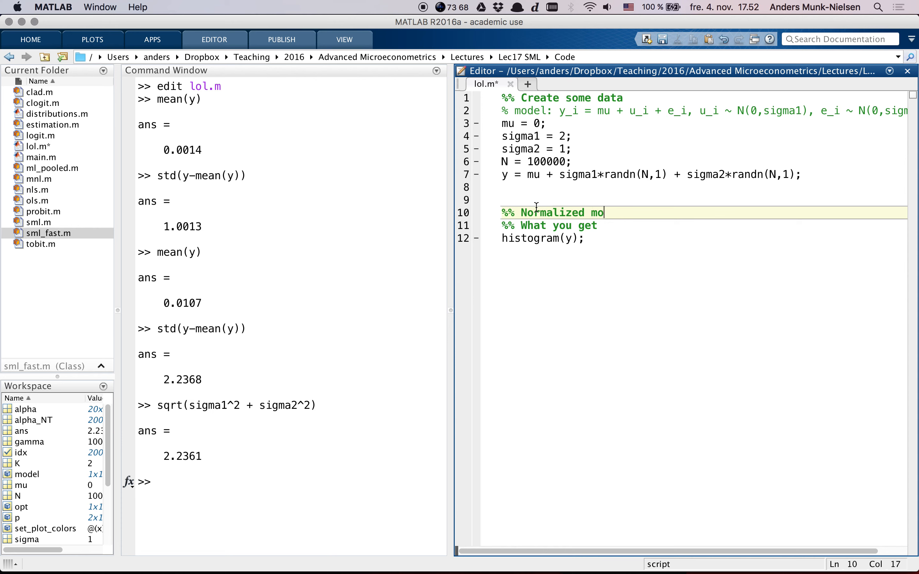
text(del:)
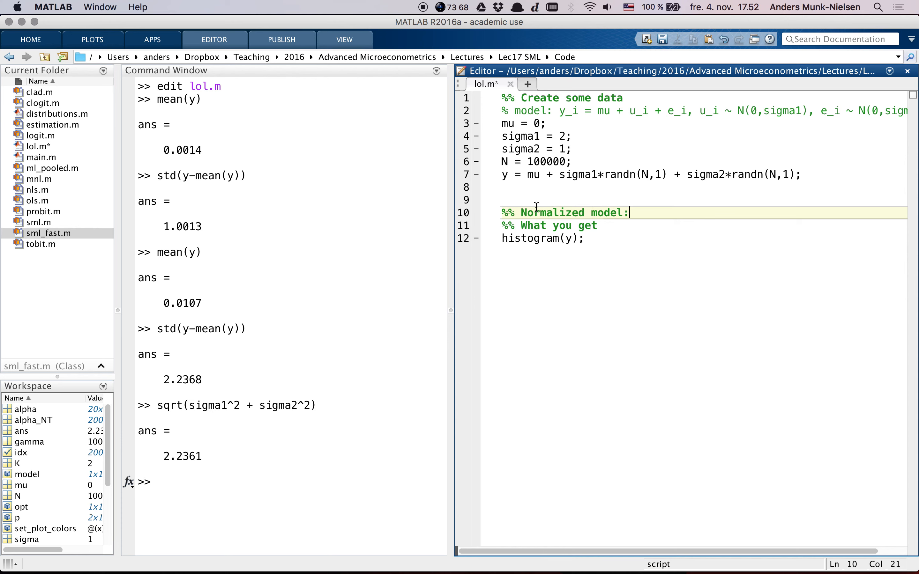
text(% model: y_i = mu + u_i, u_i ~ N(0,sigma_star)
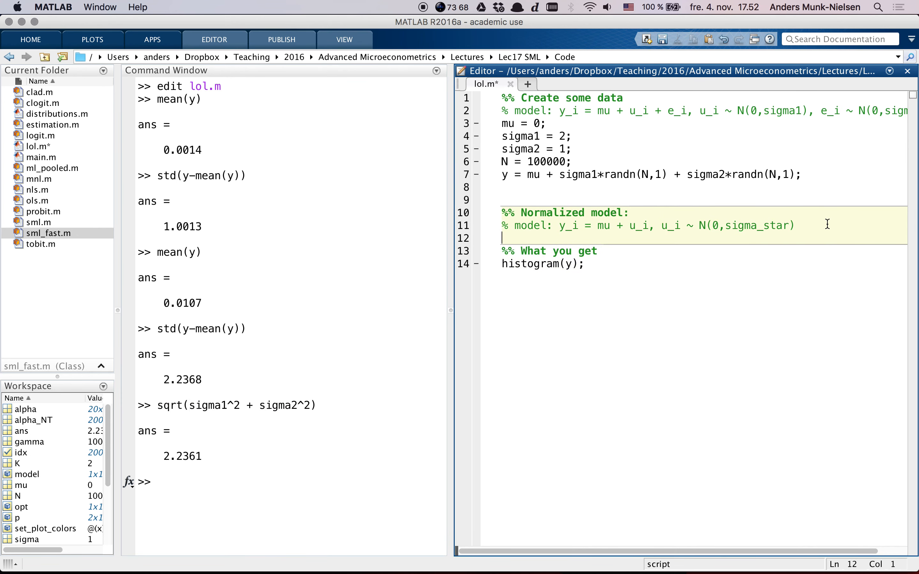
Step: Select the first scaled error term sigma1*randn(N,1) in the y formula
double_click(757, 226)
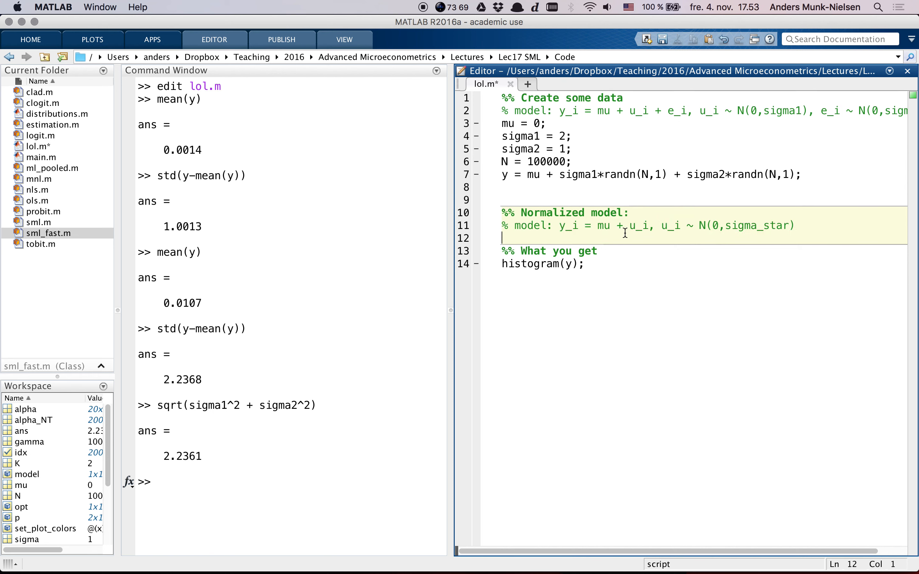
drag(558, 175, 668, 175)
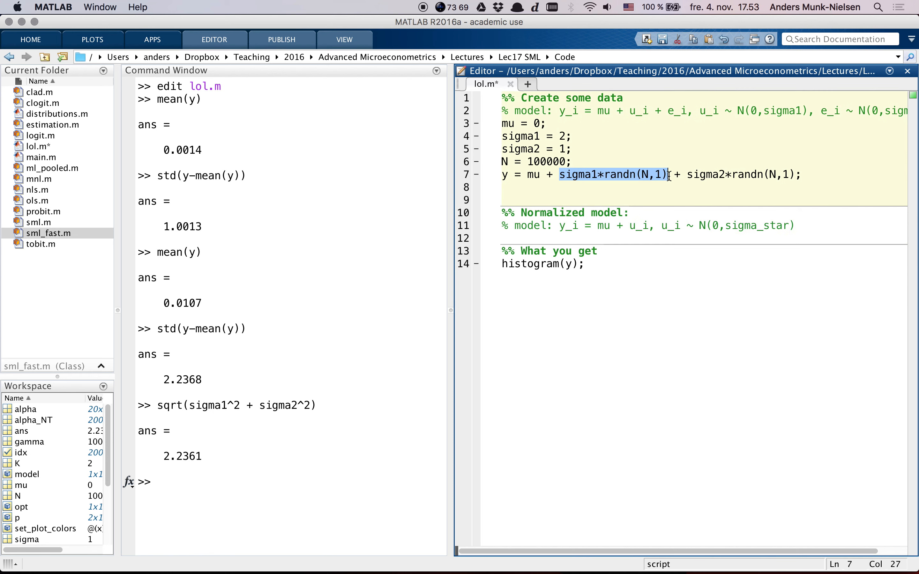